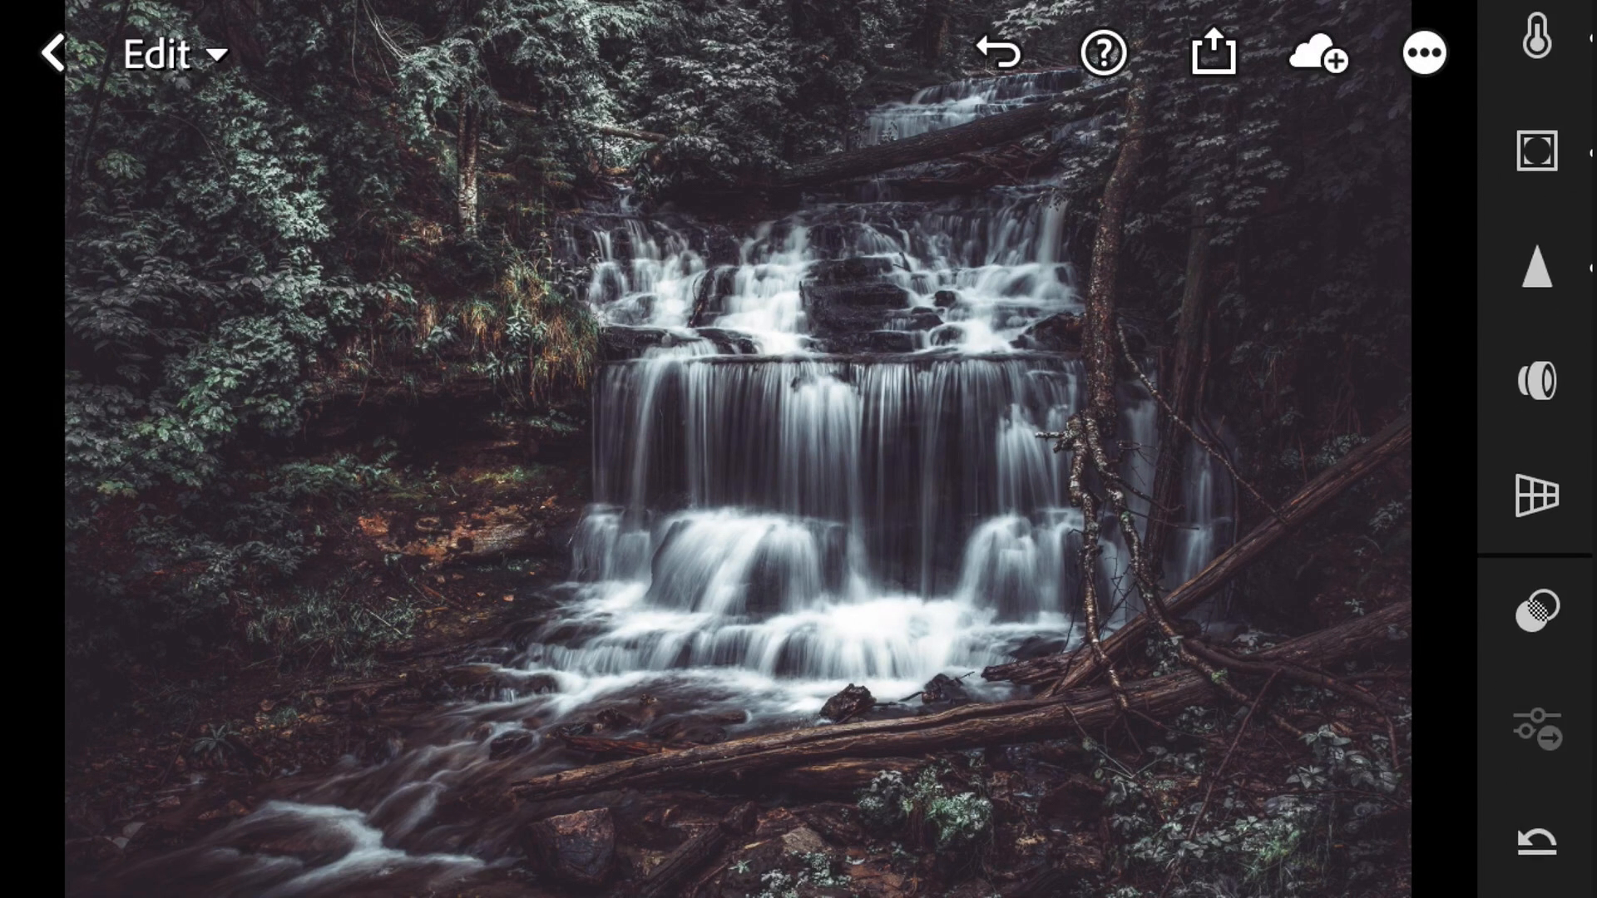
# Step: Revert the waterfall photo to its unedited original with bright green foliage
pyautogui.click(1537, 844)
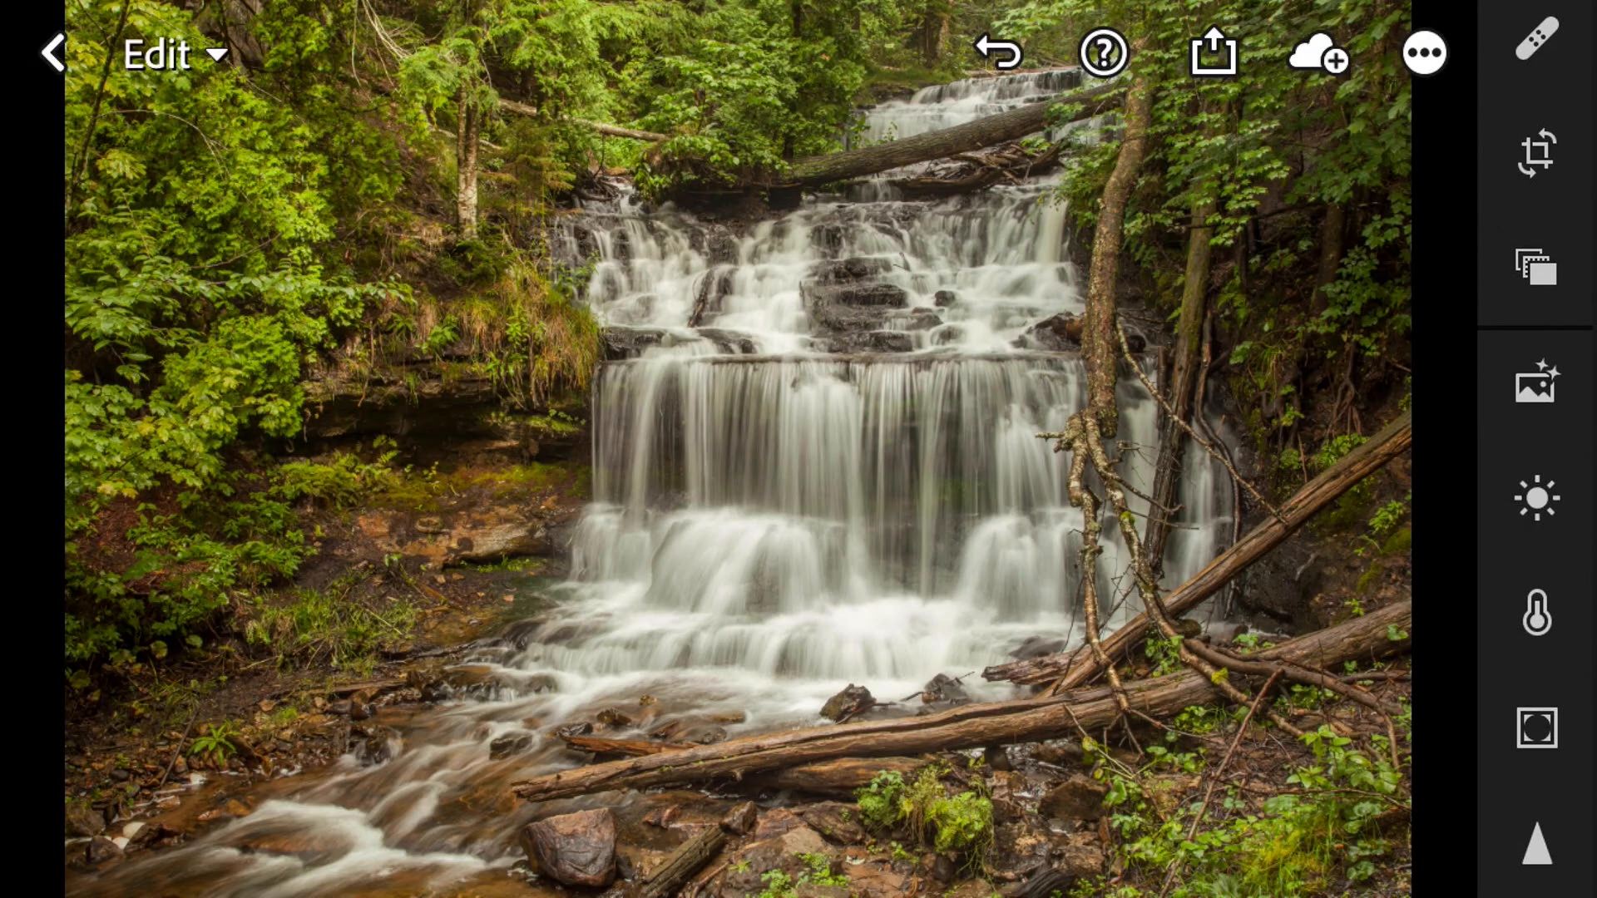
# Step: Set Light to Exposure -0.42, Contrast +20, Highlights -100, Shadows +100, Whites +23, Blacks -31
pyautogui.click(1536, 497)
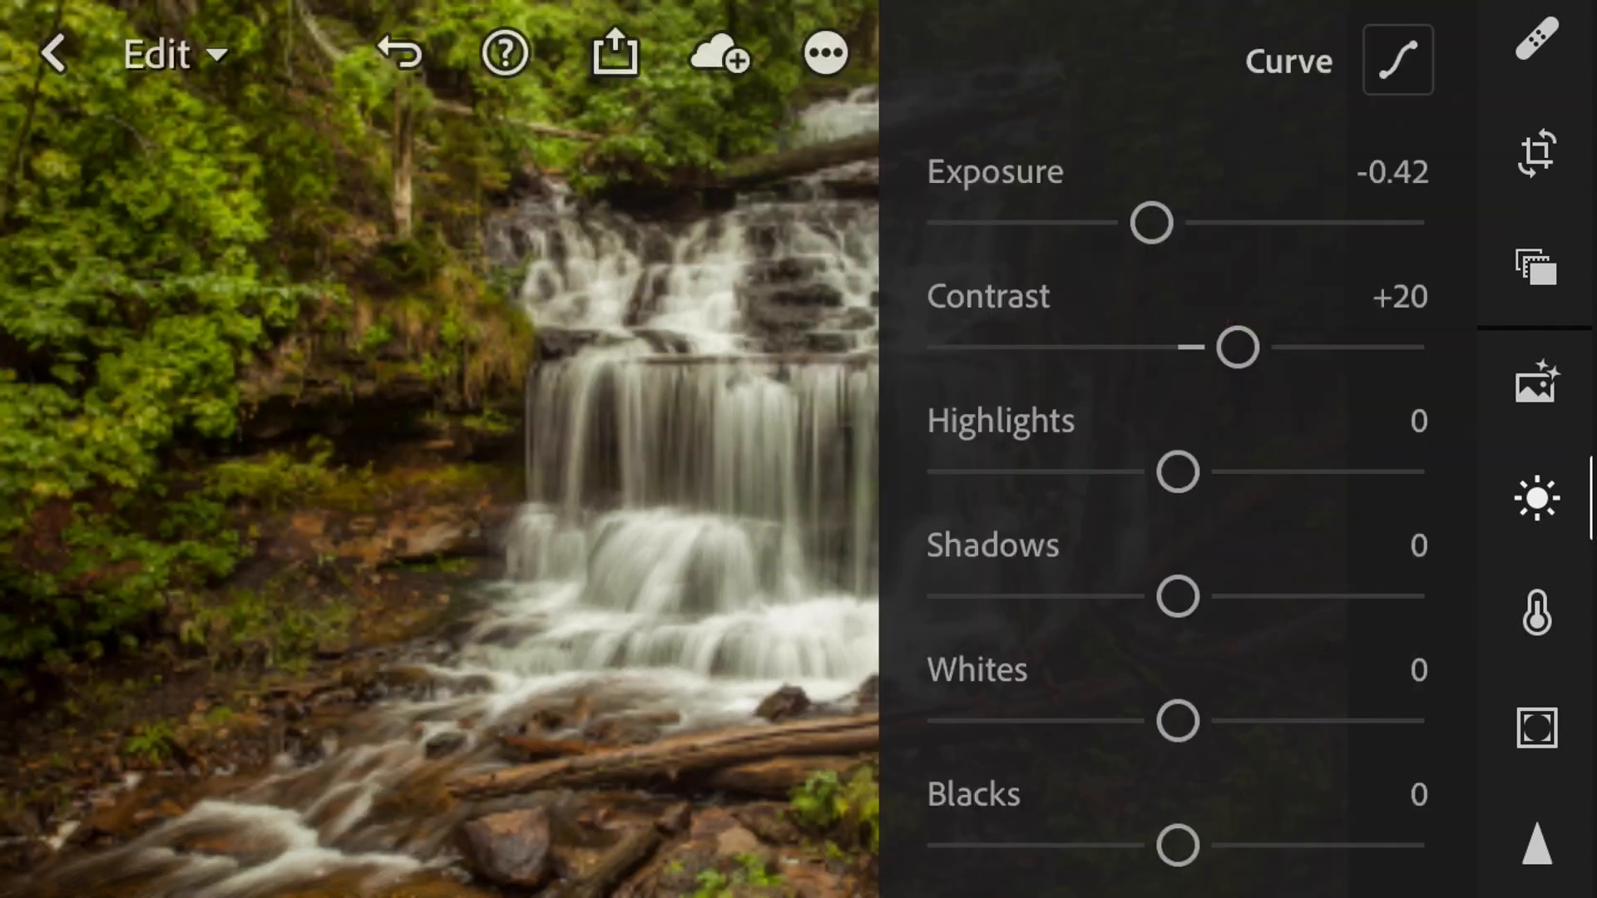
pyautogui.scroll(3)
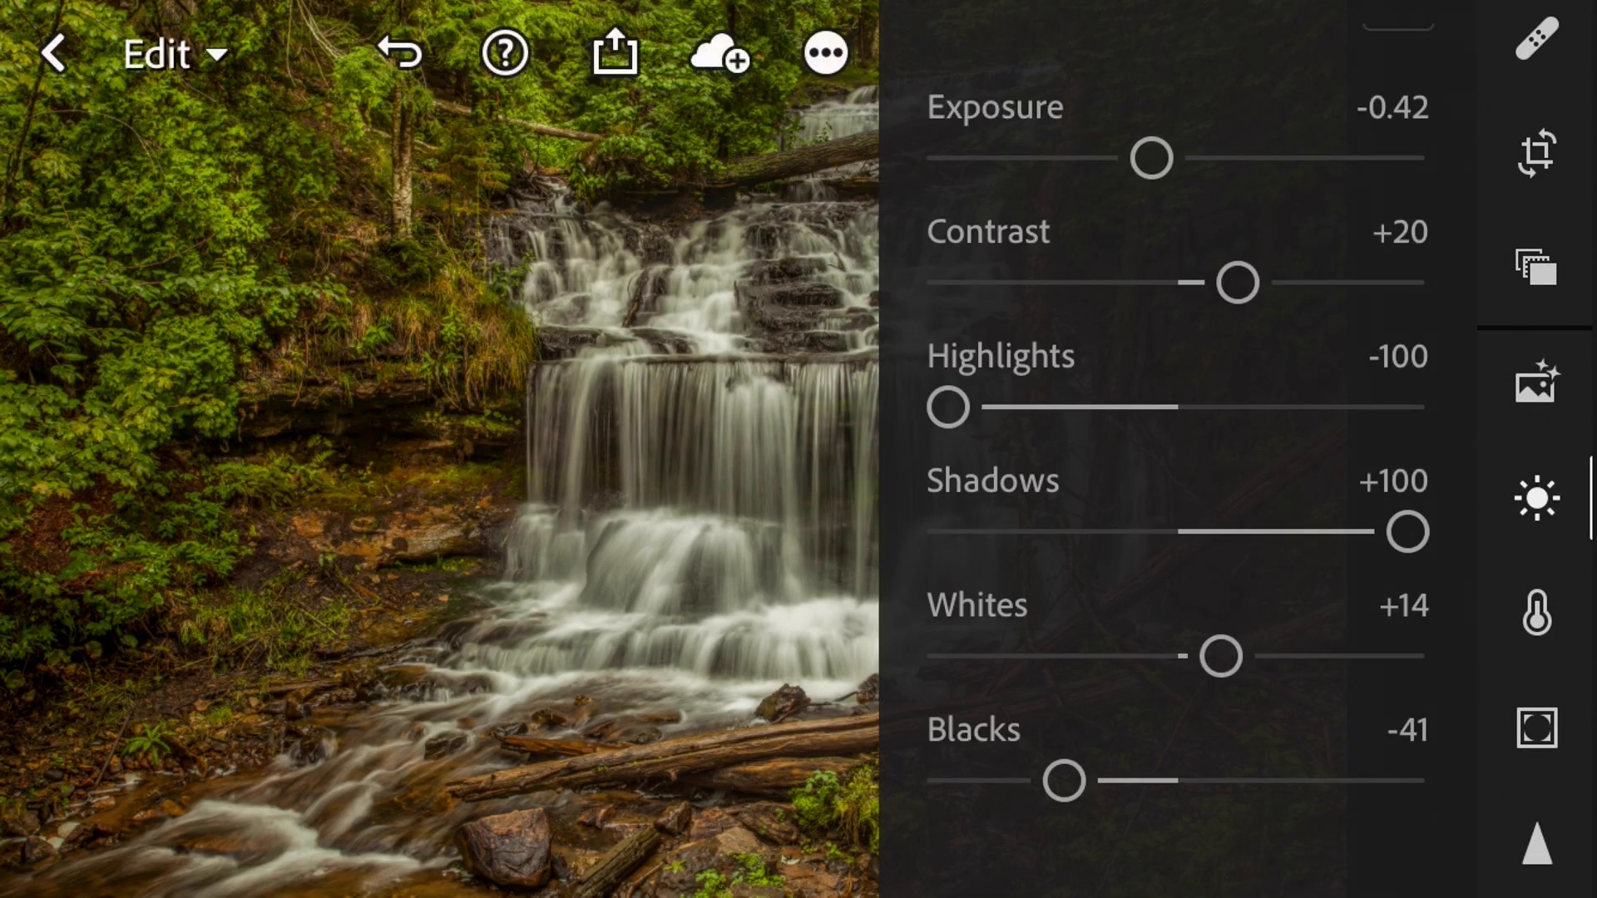
pyautogui.click(1223, 656)
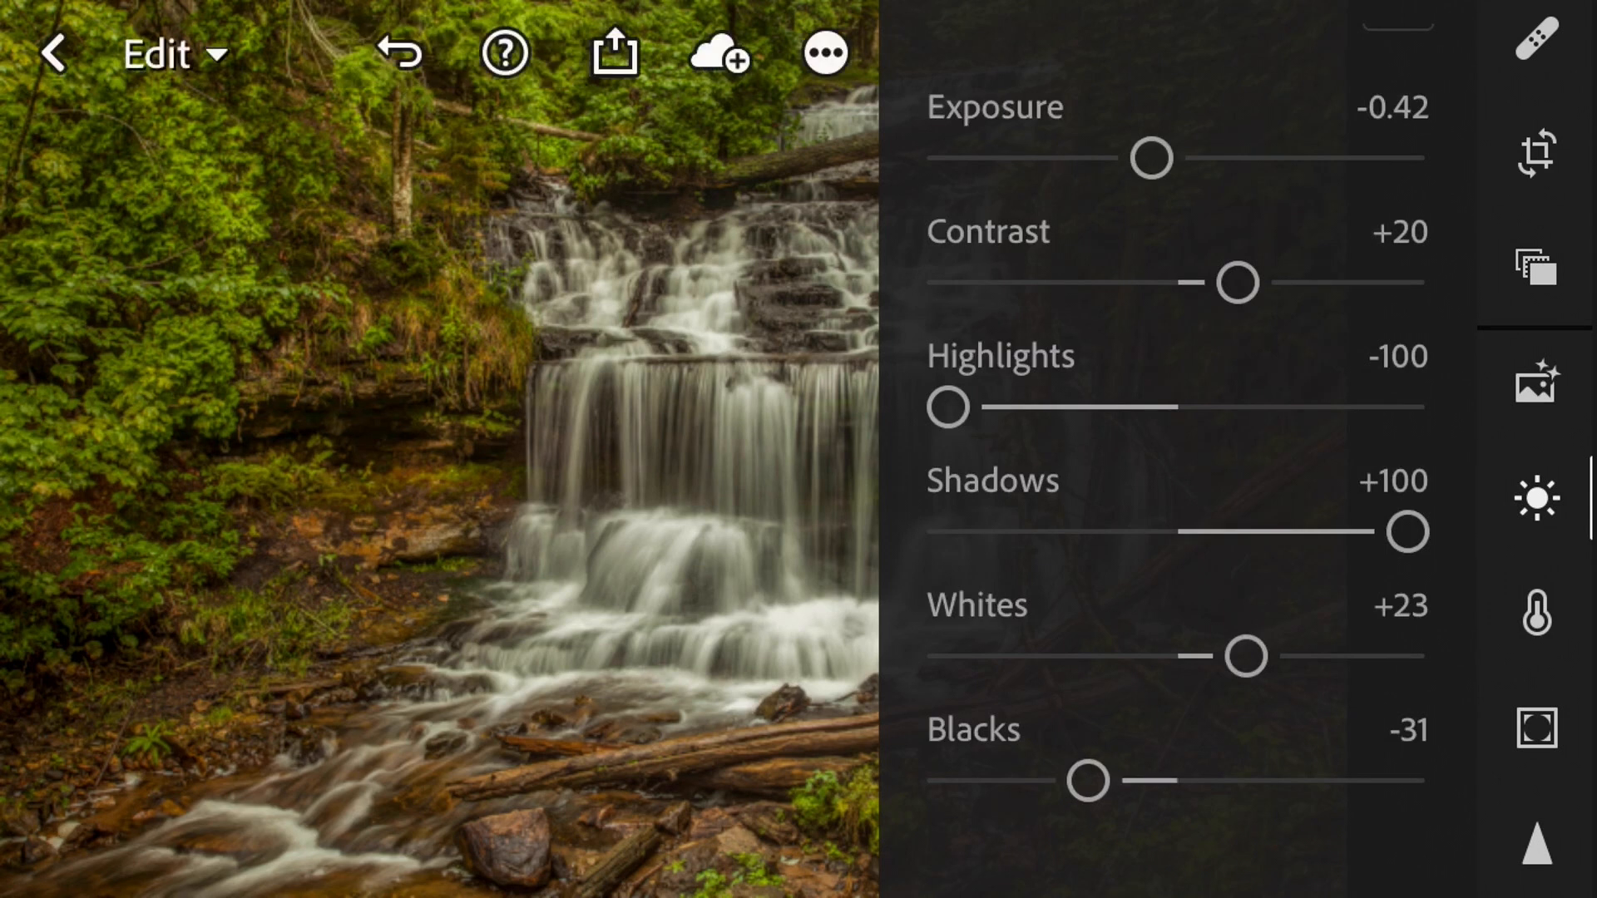
pyautogui.scroll(3)
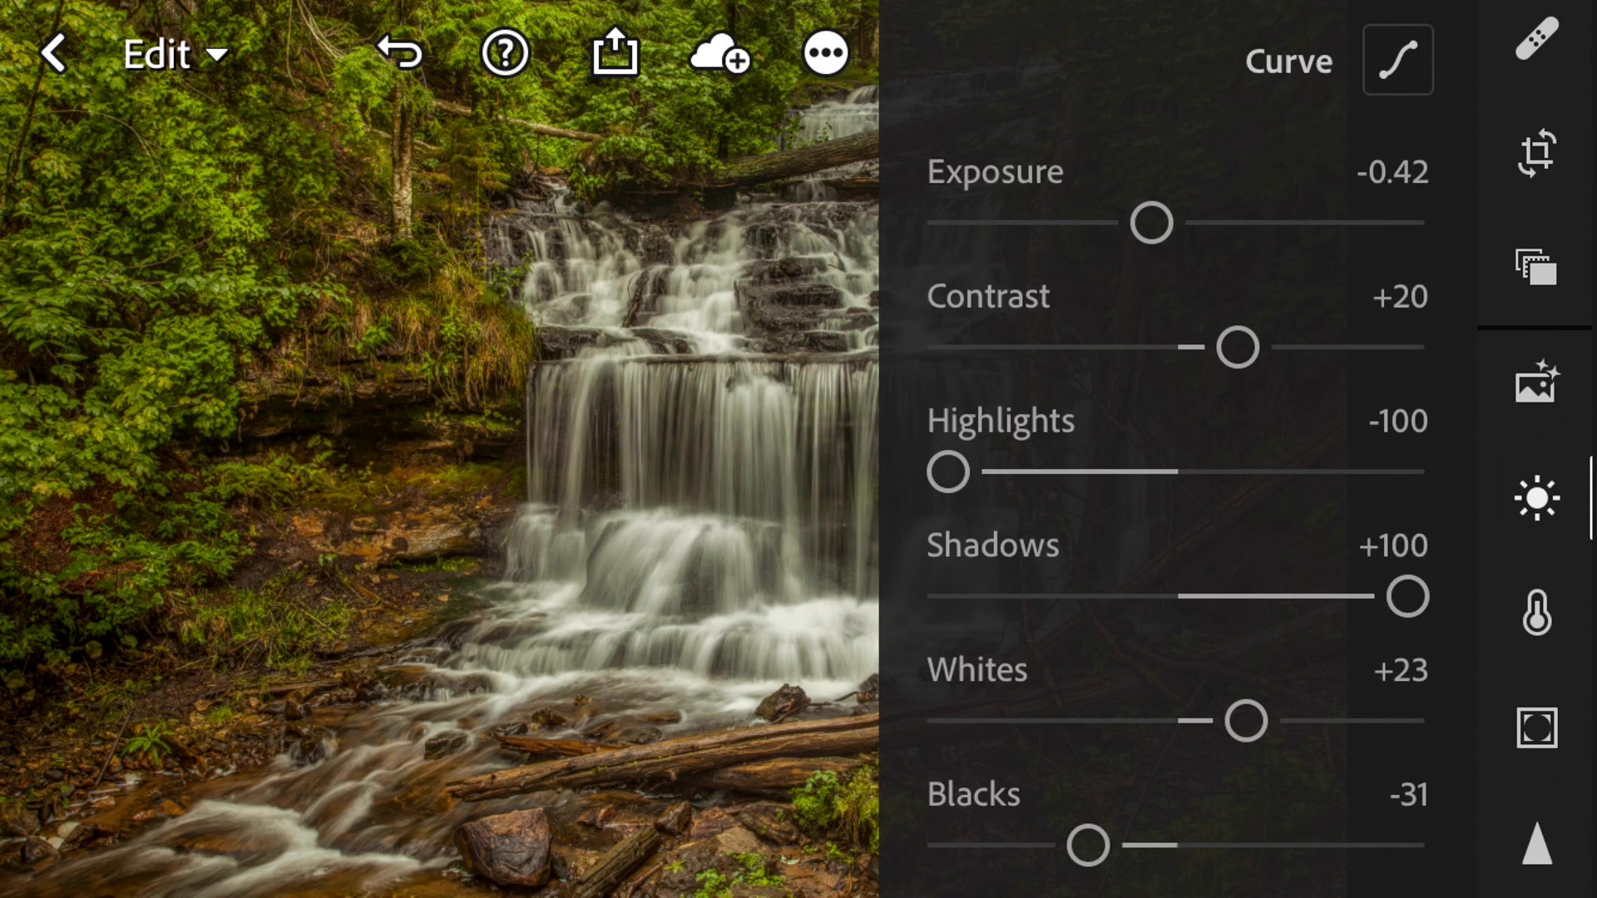
# Step: Pull overall Saturation well down in Color for a muted grey-green forest
pyautogui.scroll(3)
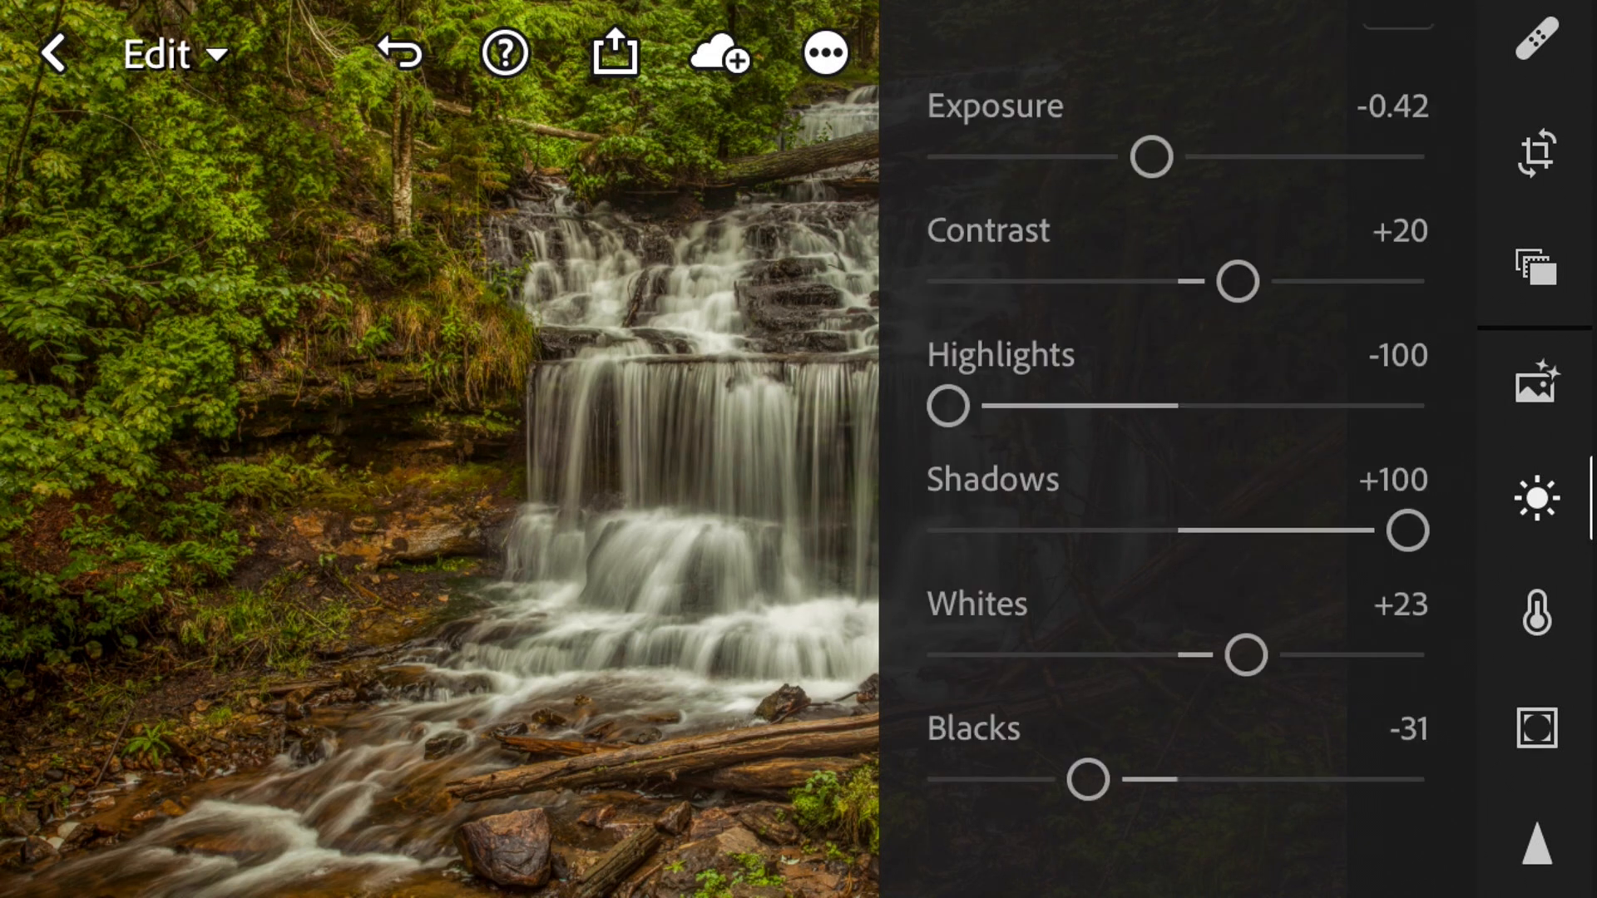
pyautogui.click(1536, 612)
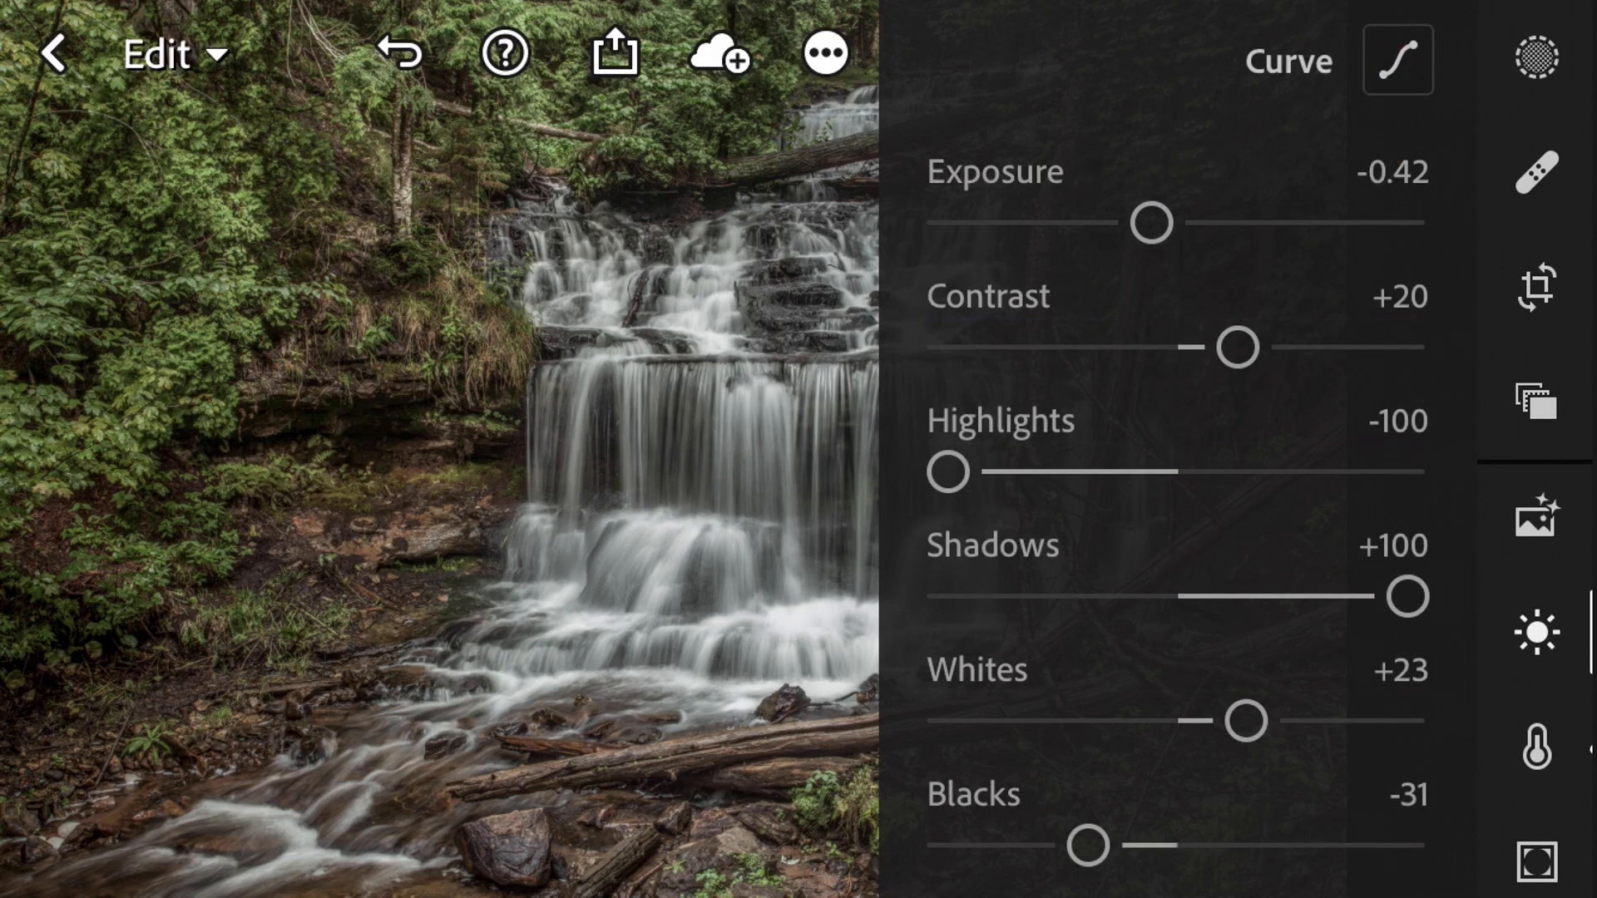
# Step: Shape the RGB tone curve for a darker faded look and confirm with Done
pyautogui.click(1396, 58)
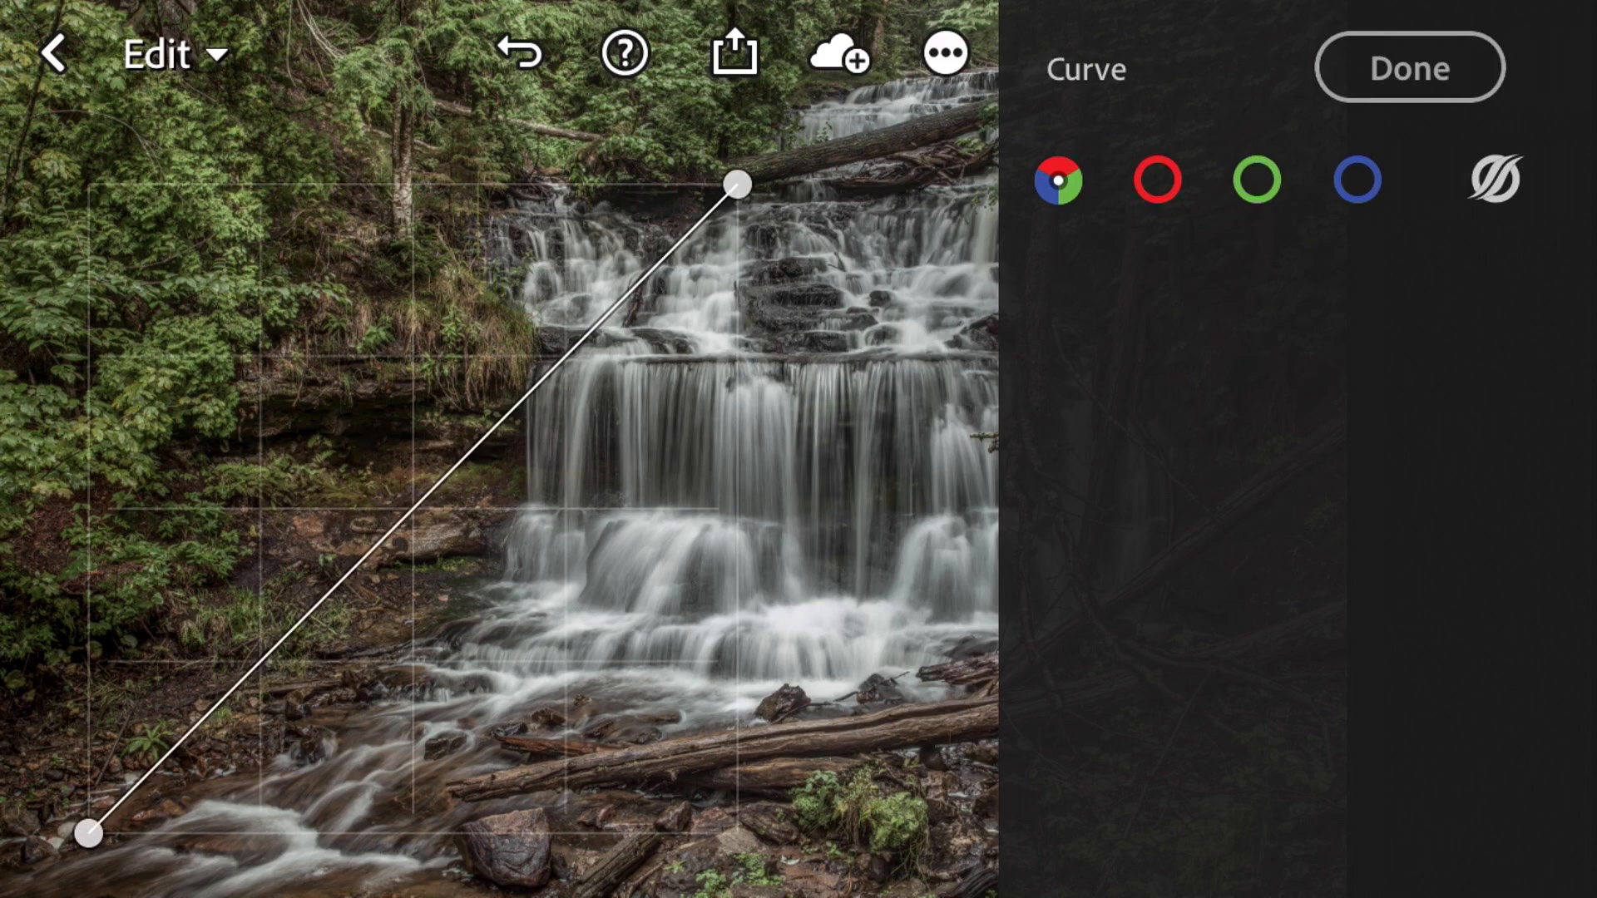
pyautogui.click(1058, 180)
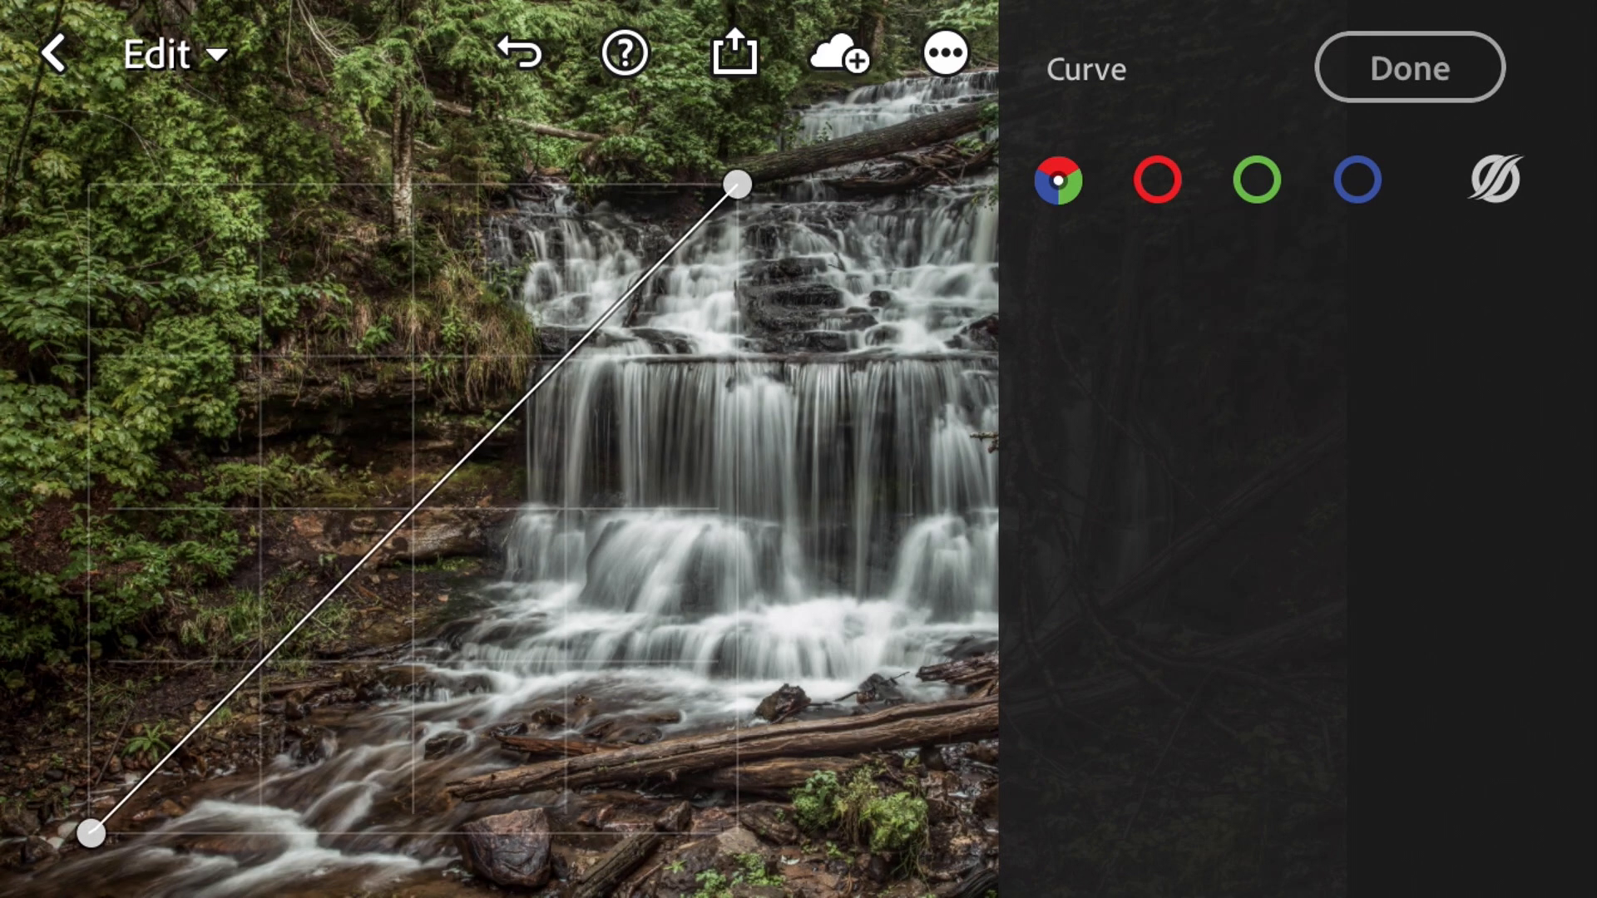
pyautogui.click(1409, 66)
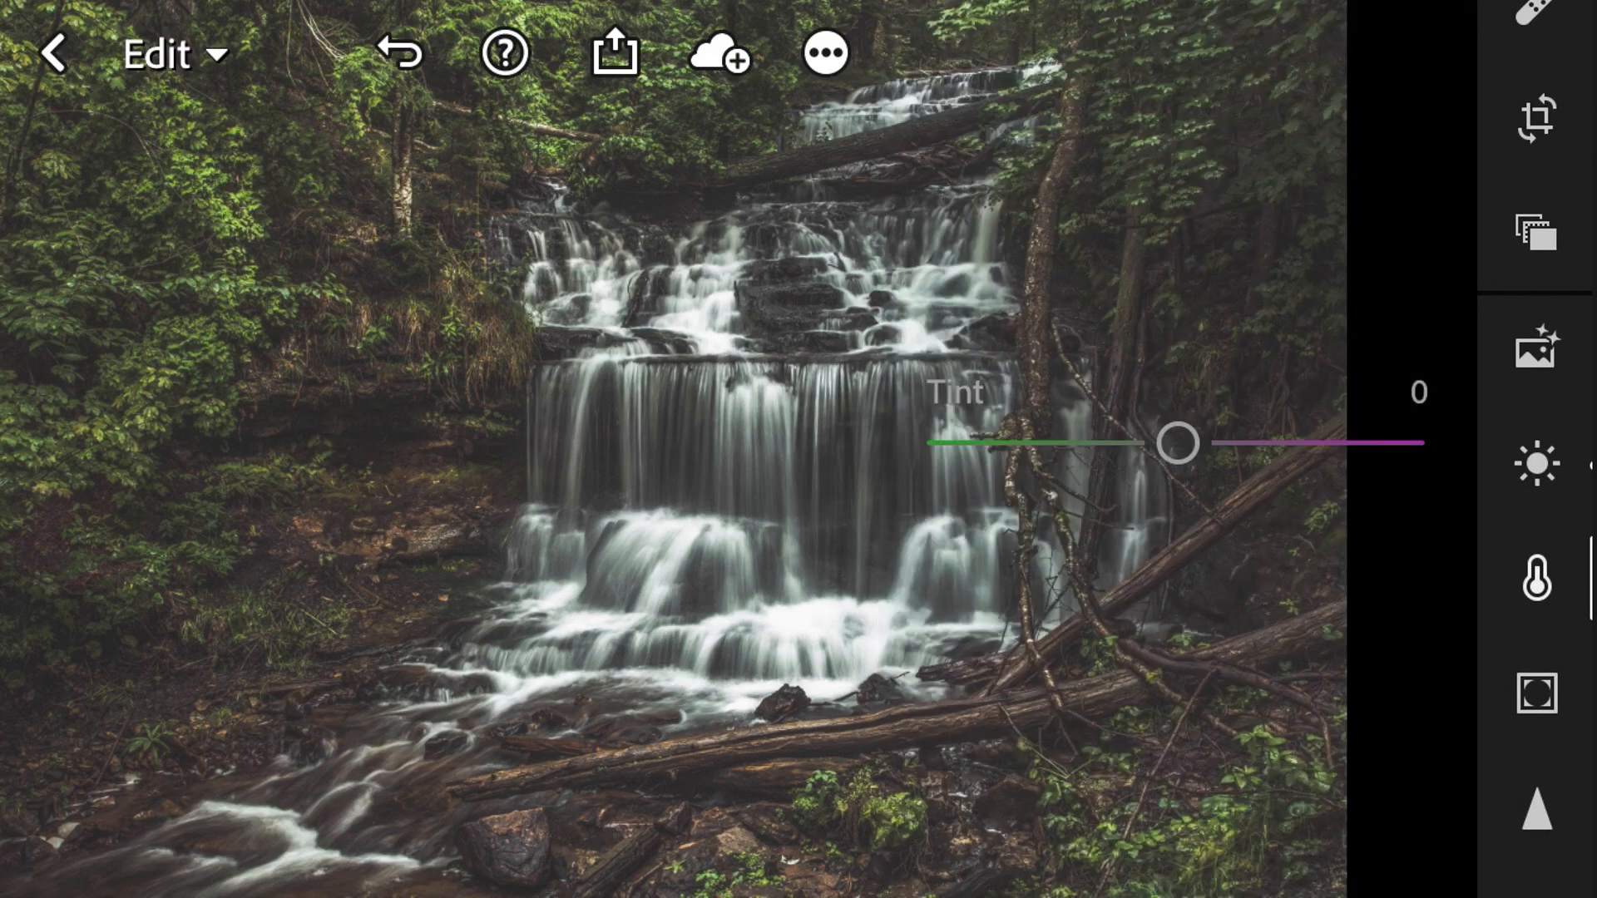
# Step: Cool the white balance to Temp -12 and Tint -5, keeping Saturation -44
pyautogui.click(1535, 582)
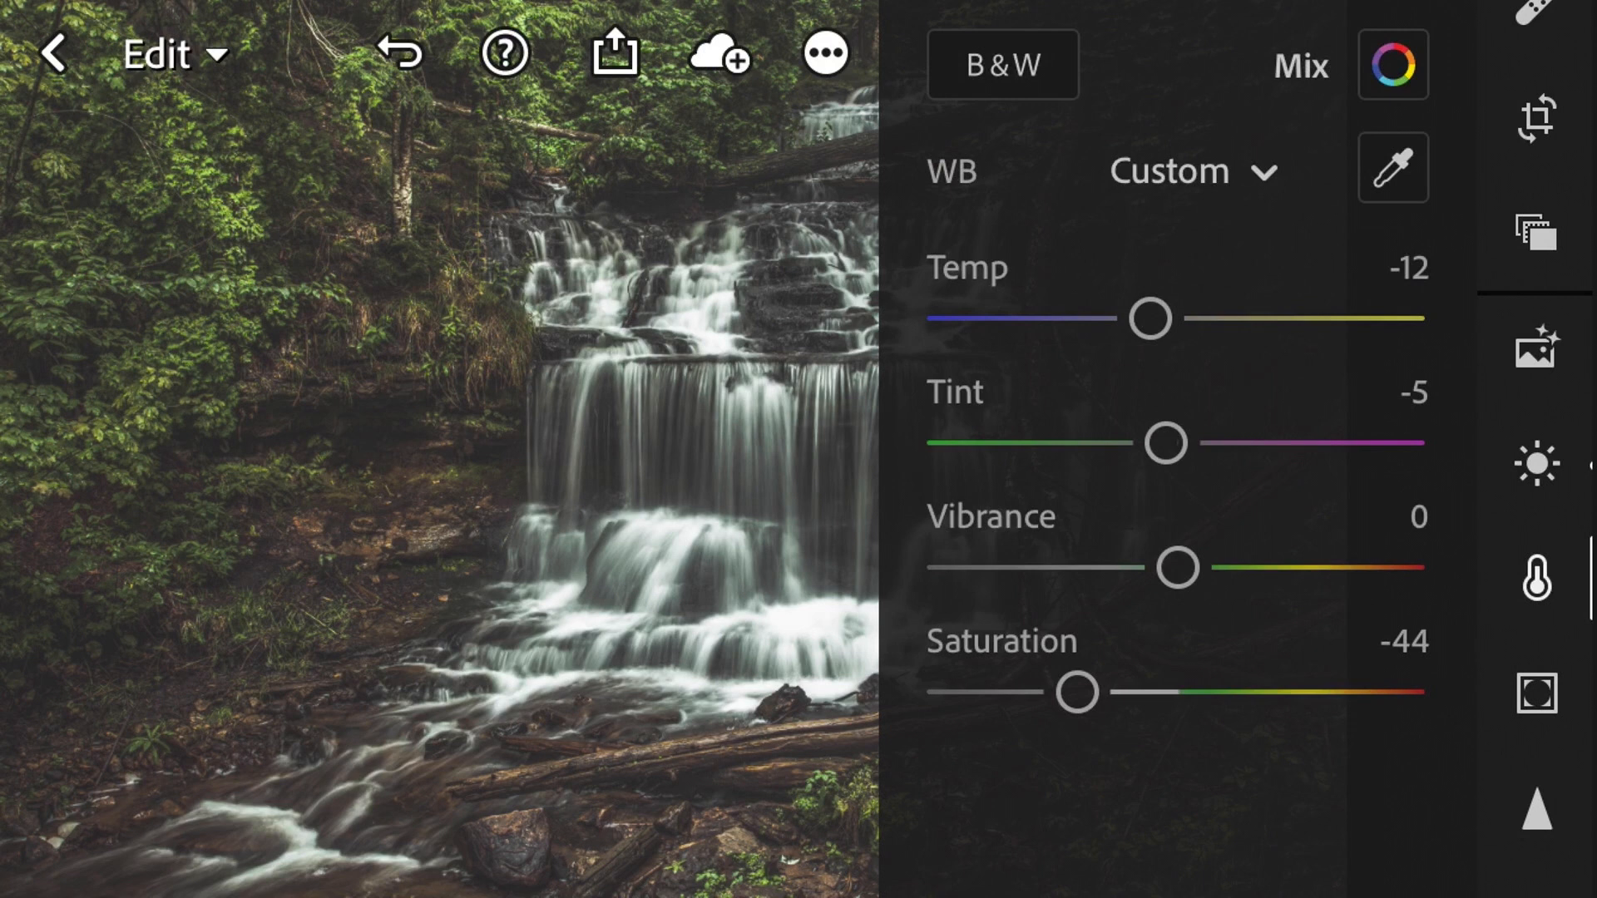
# Step: In Color Mix set orange to Saturation -3, Luminance +40, then move to yellow
pyautogui.click(1391, 65)
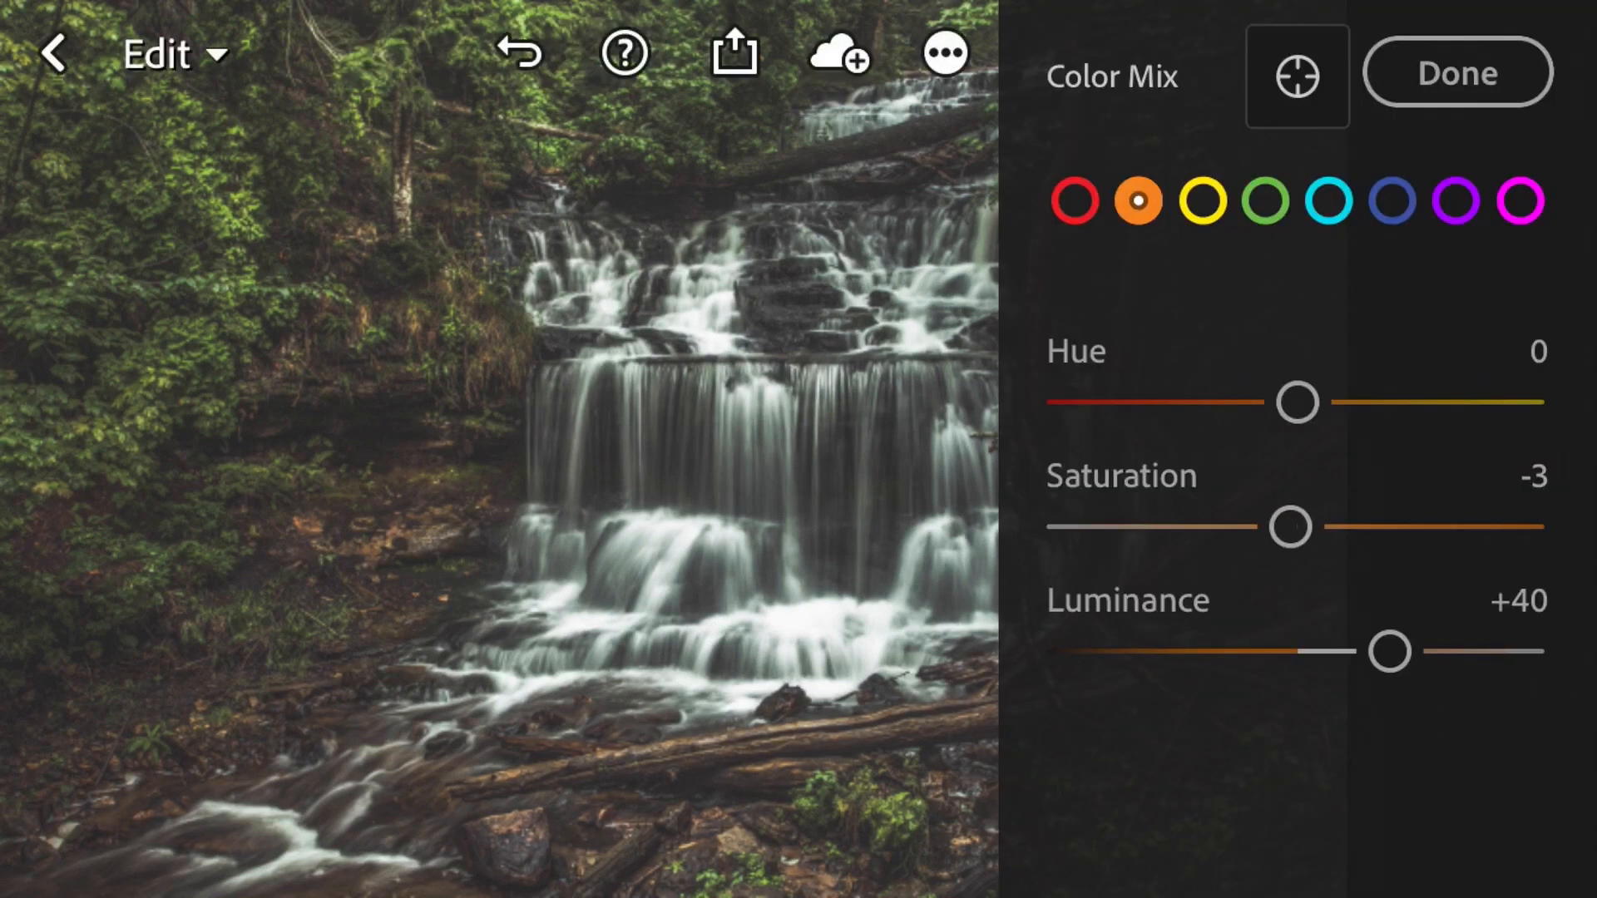
pyautogui.click(1201, 199)
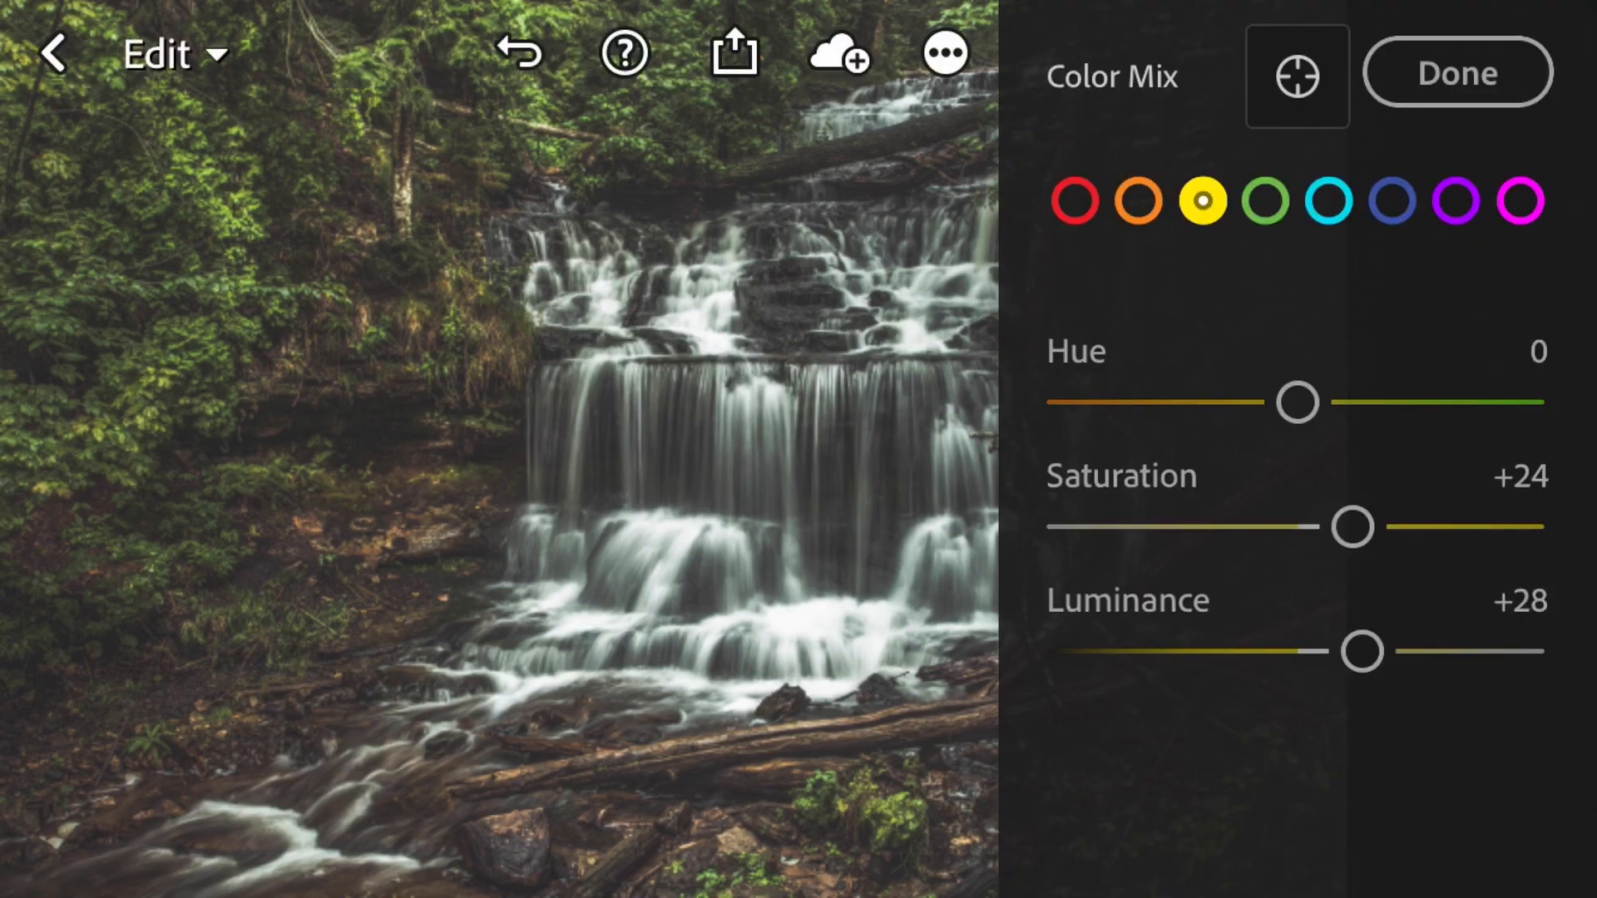
# Step: Adjust the green tones in Color Mix to Hue +52, Saturation -48, Luminance +28
pyautogui.click(1264, 201)
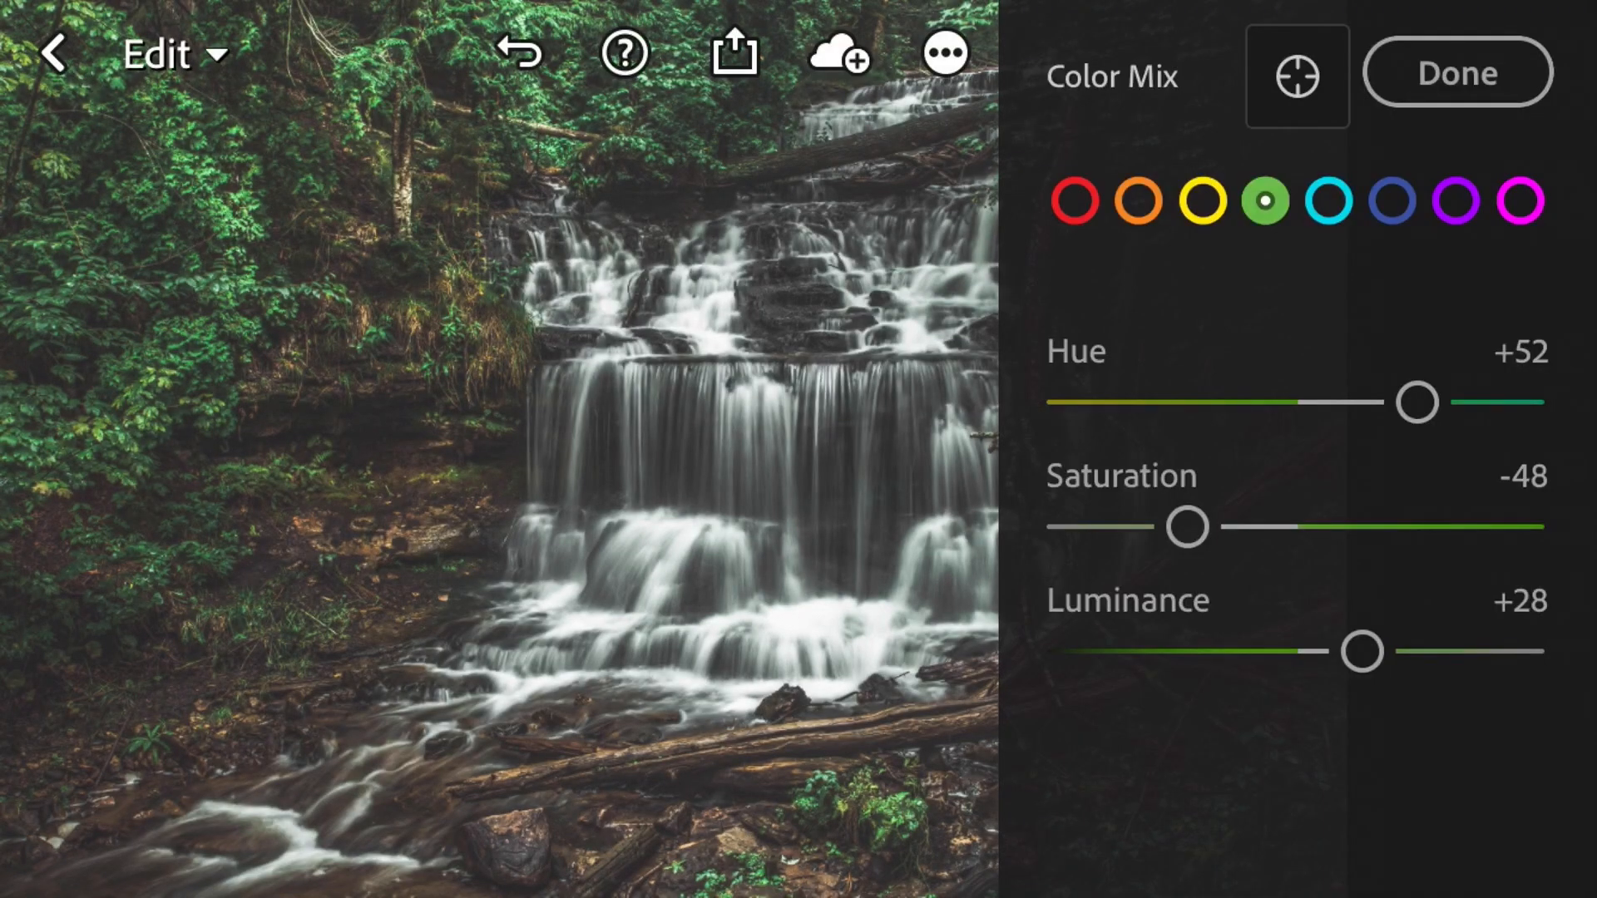
pyautogui.click(1330, 199)
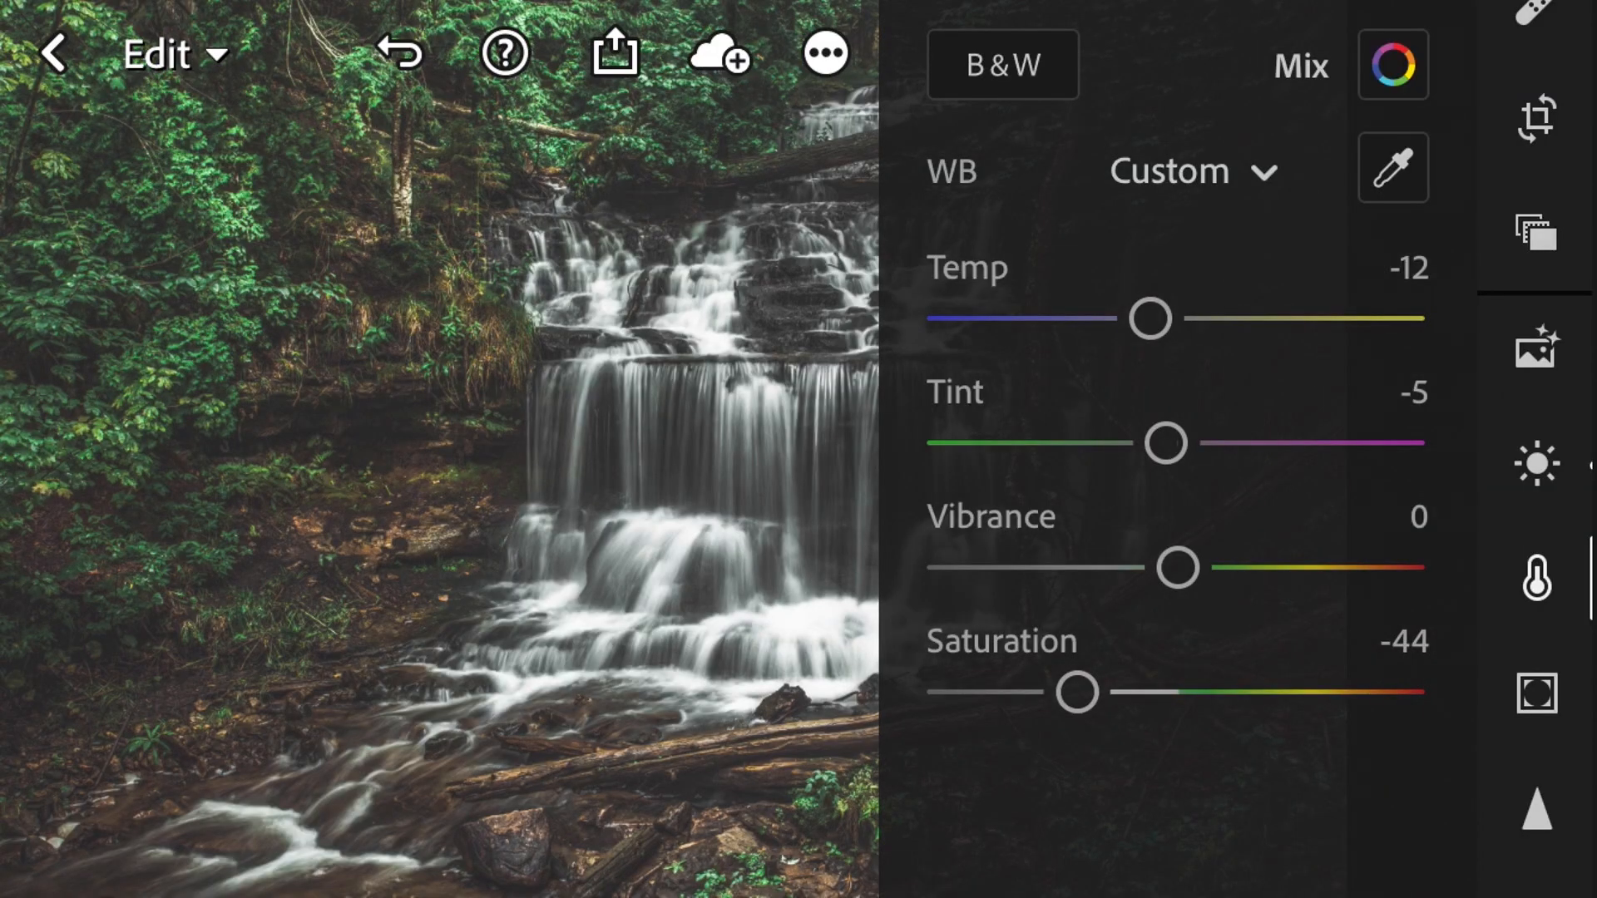
pyautogui.click(1535, 465)
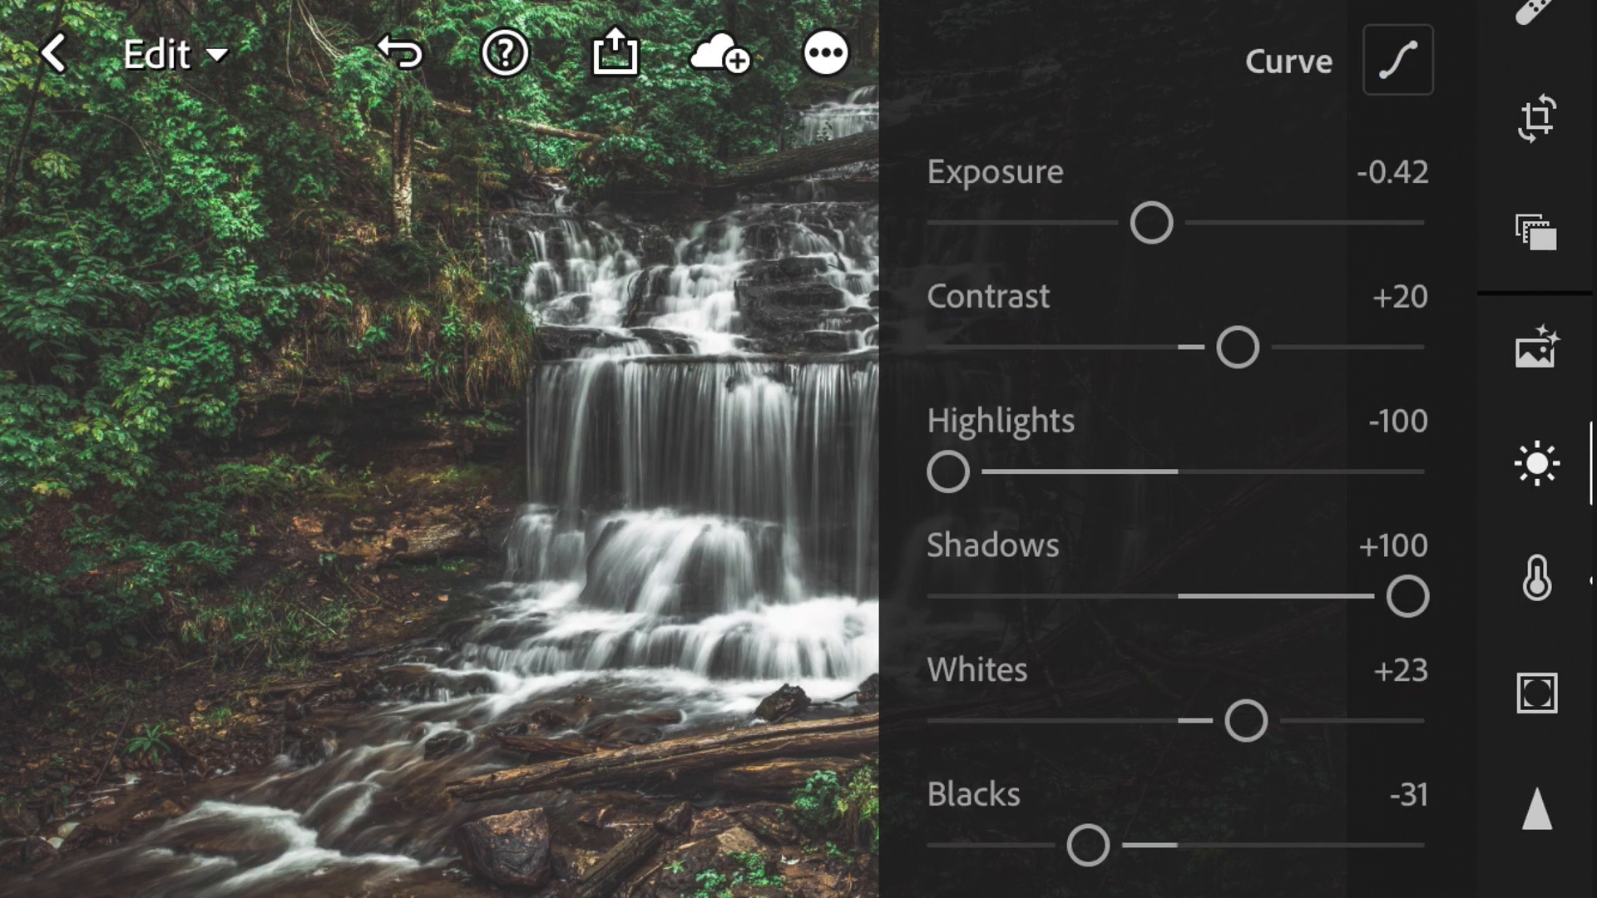
pyautogui.click(1396, 59)
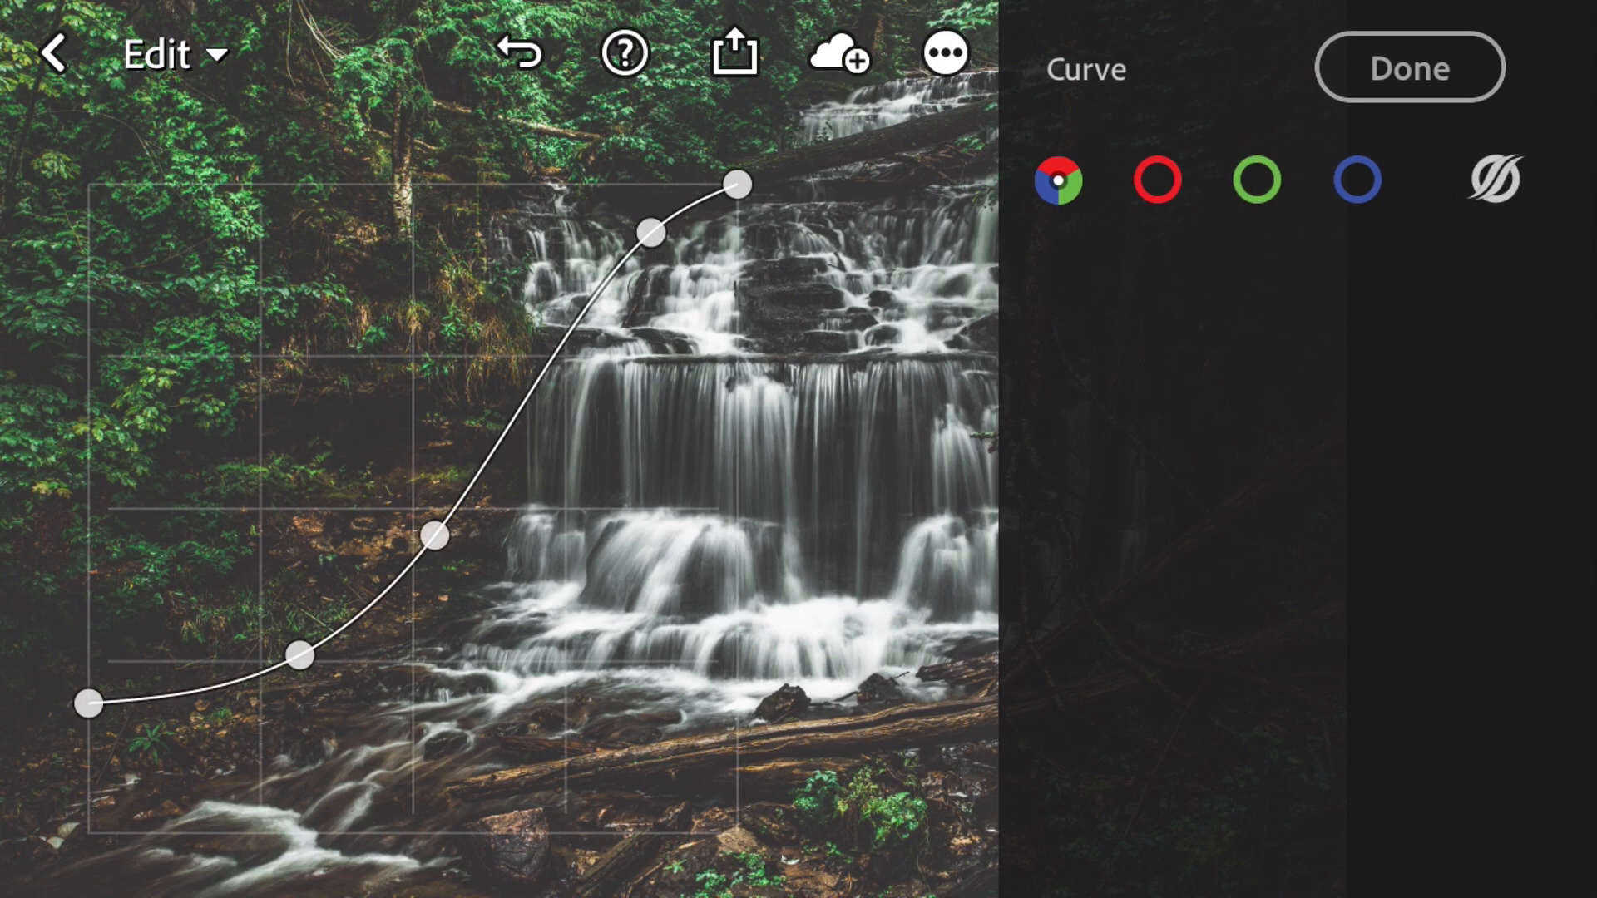
pyautogui.click(1408, 66)
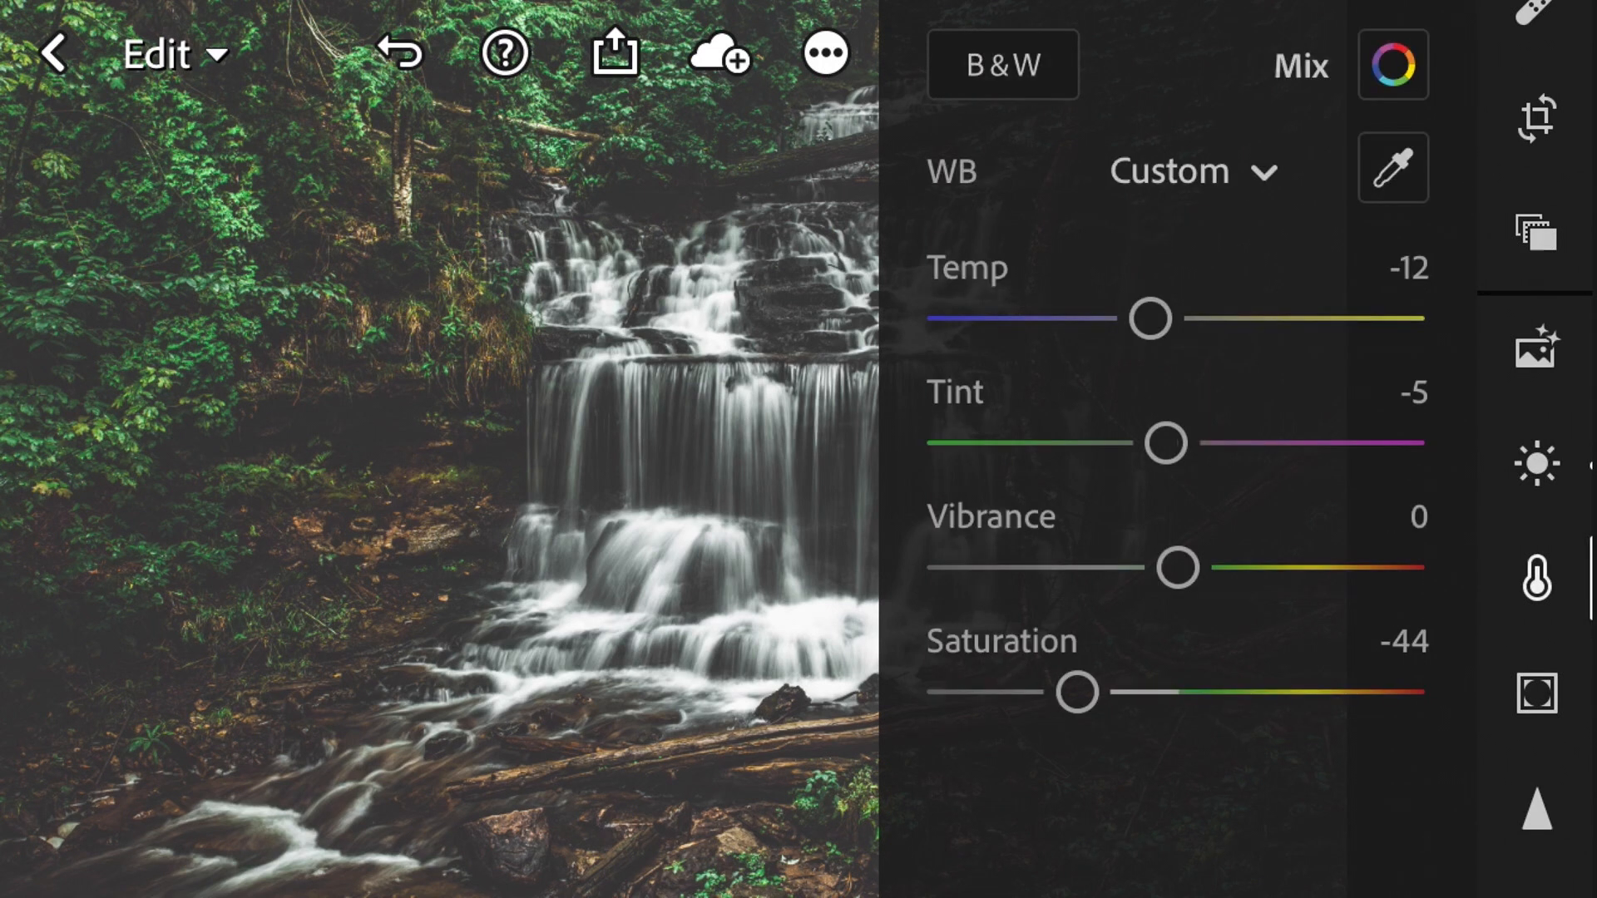
# Step: In Effects set Dehaze +21, Vignette -2, Midpoint 28, Feather 78, Roundness +19
pyautogui.click(1535, 464)
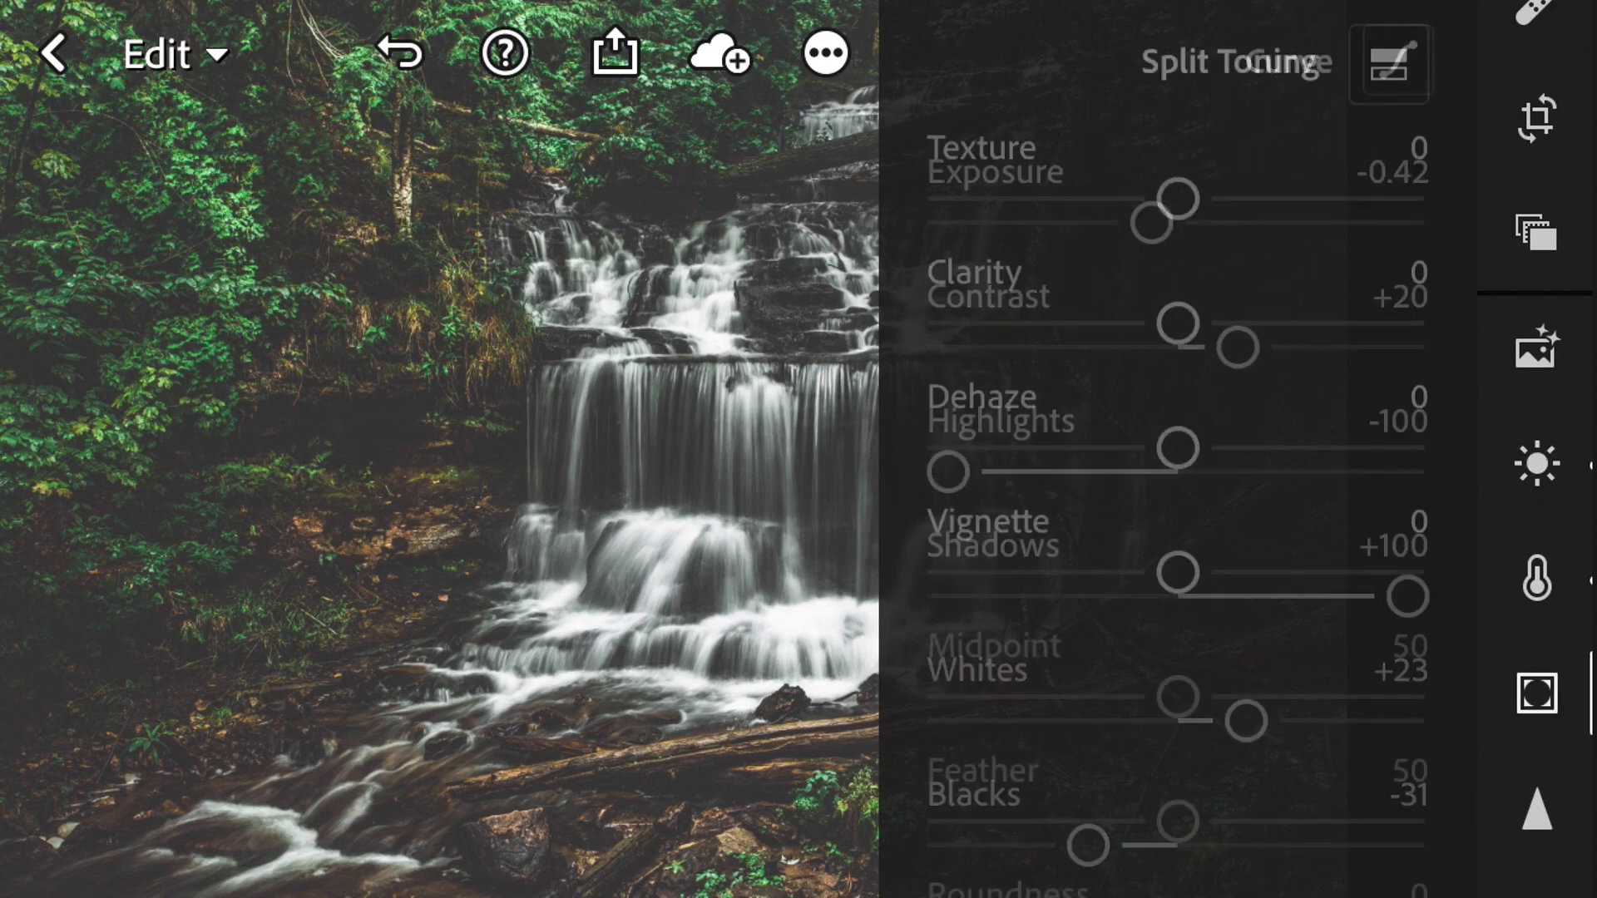
pyautogui.click(1387, 63)
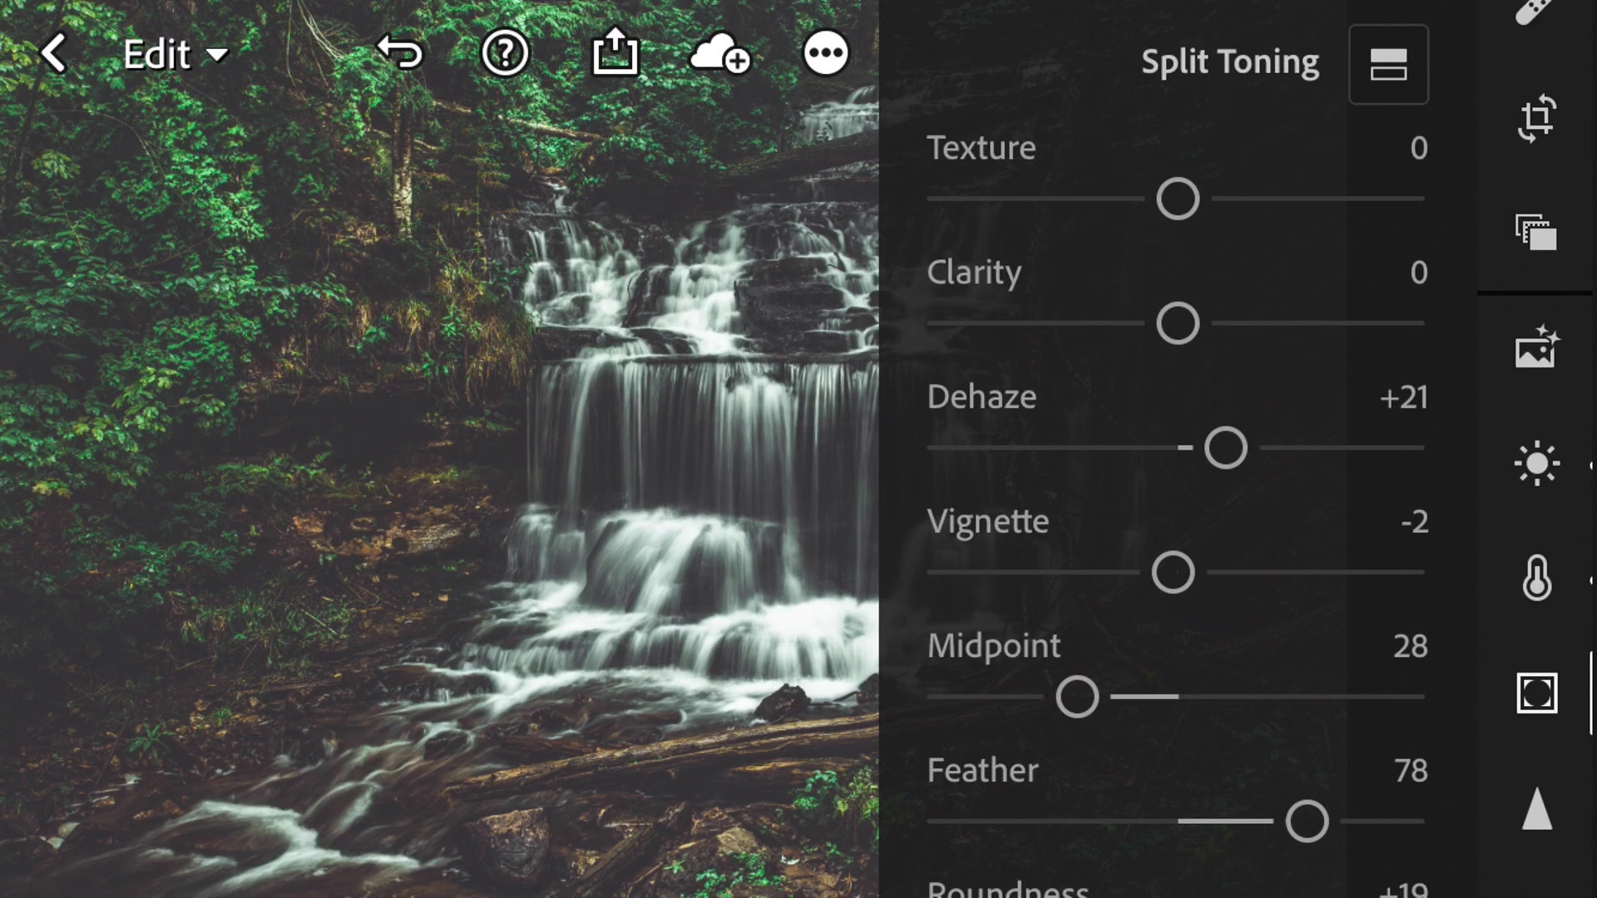
# Step: Soften Clarity to -20 and show the Color panel reading Temp -12, Tint -5, Saturation -47
pyautogui.click(1535, 579)
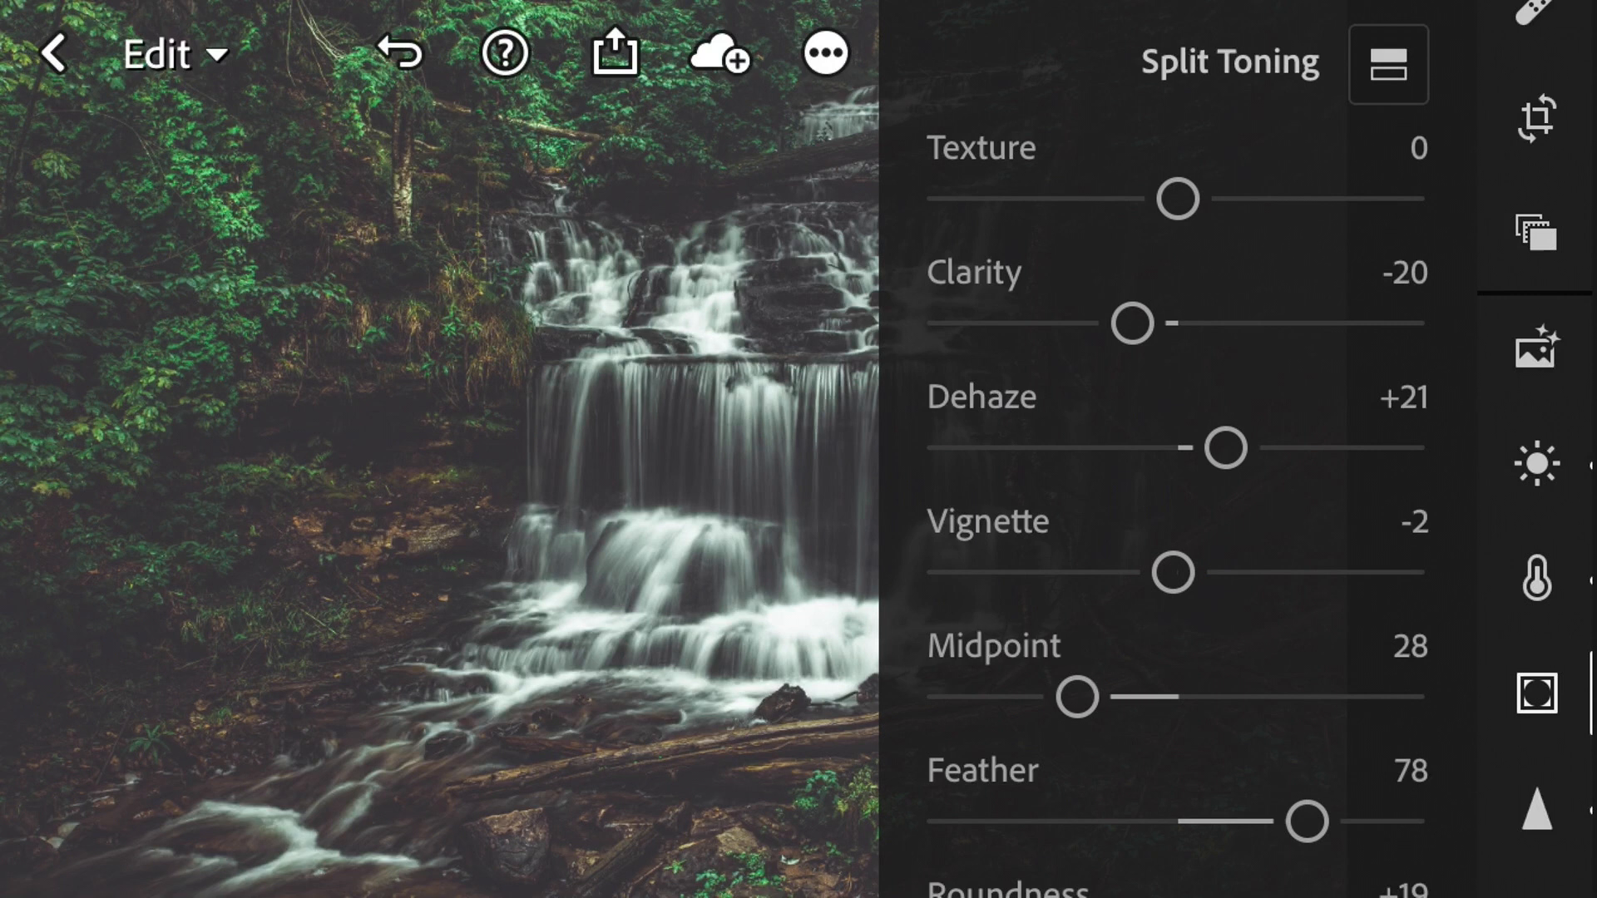
pyautogui.click(1535, 581)
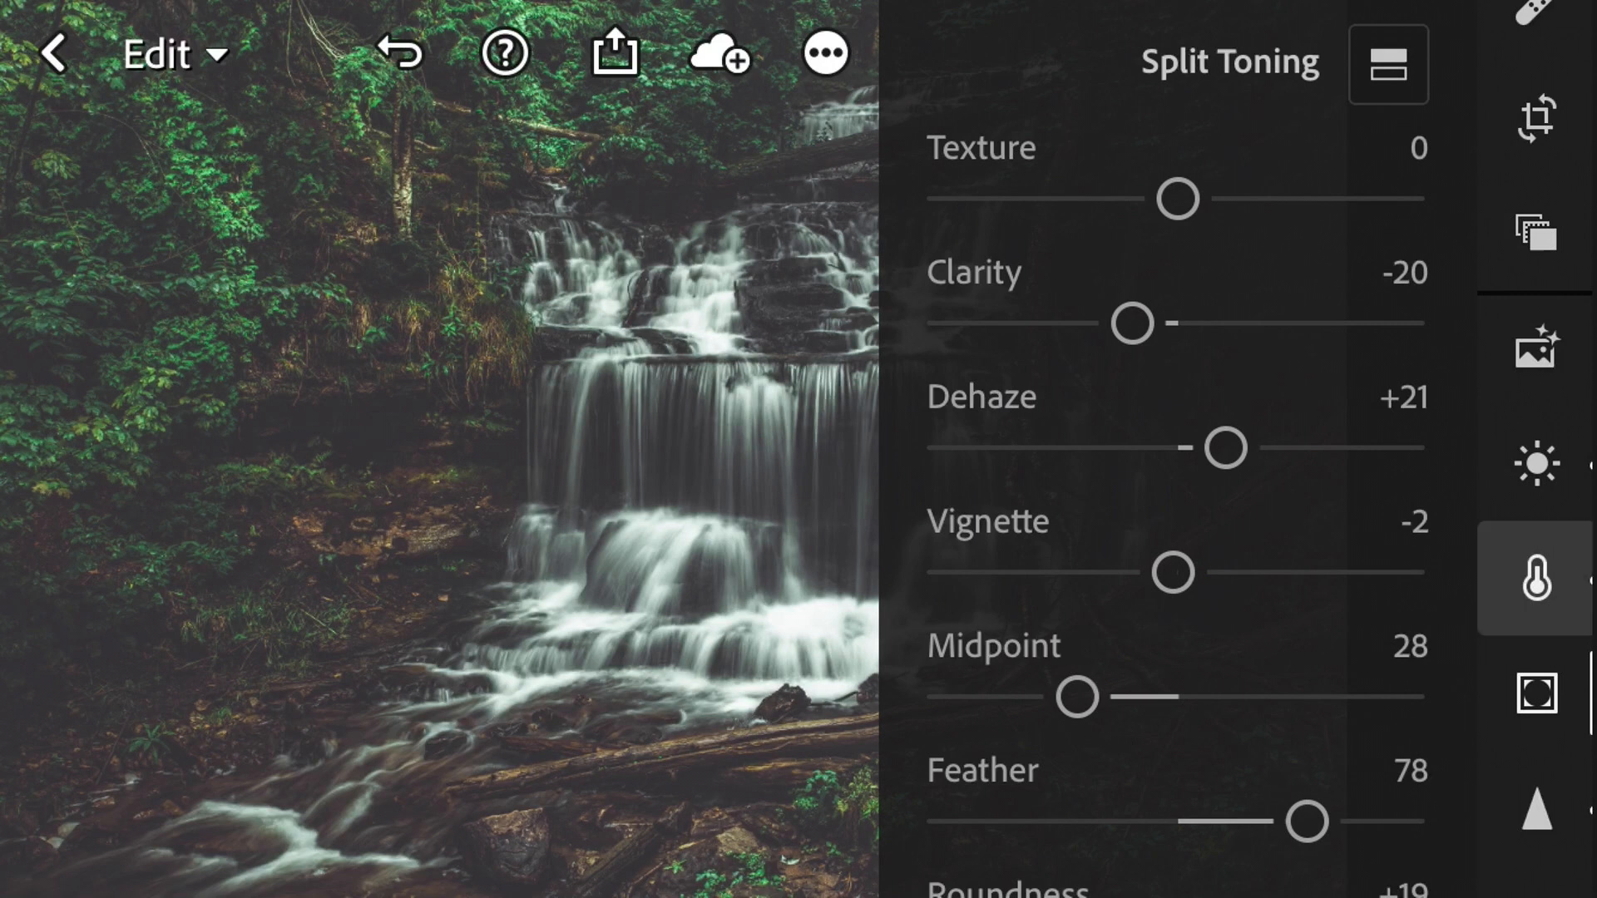
pyautogui.click(1535, 579)
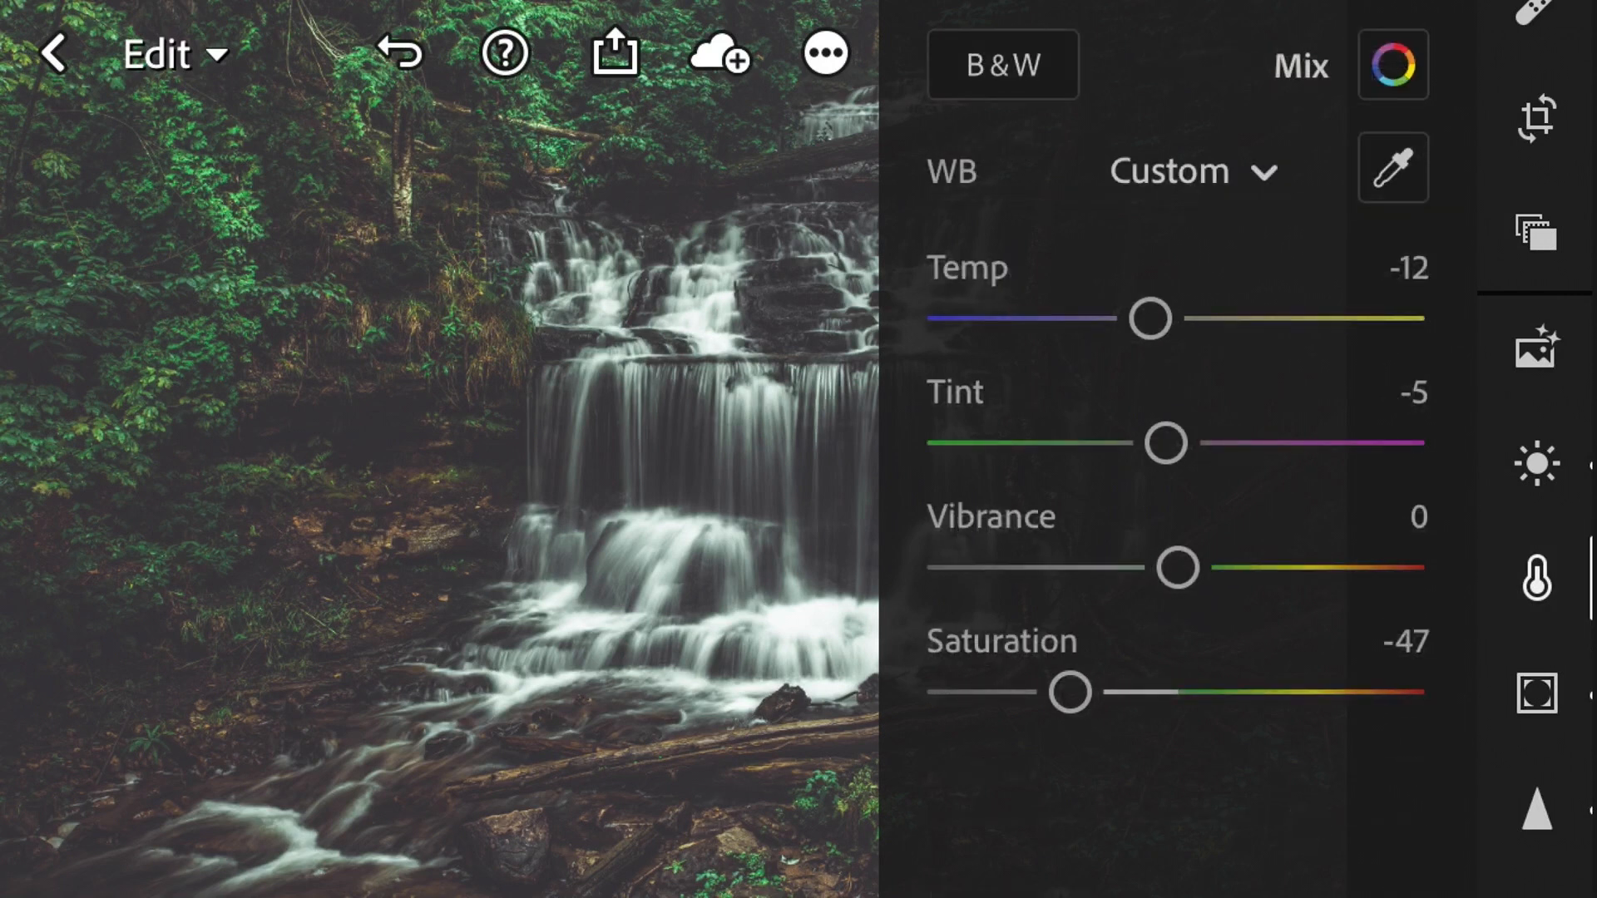
# Step: Raise Color Mix luminance for orange to +82 and yellow to +75, lifting the fallen leaves
pyautogui.click(1393, 65)
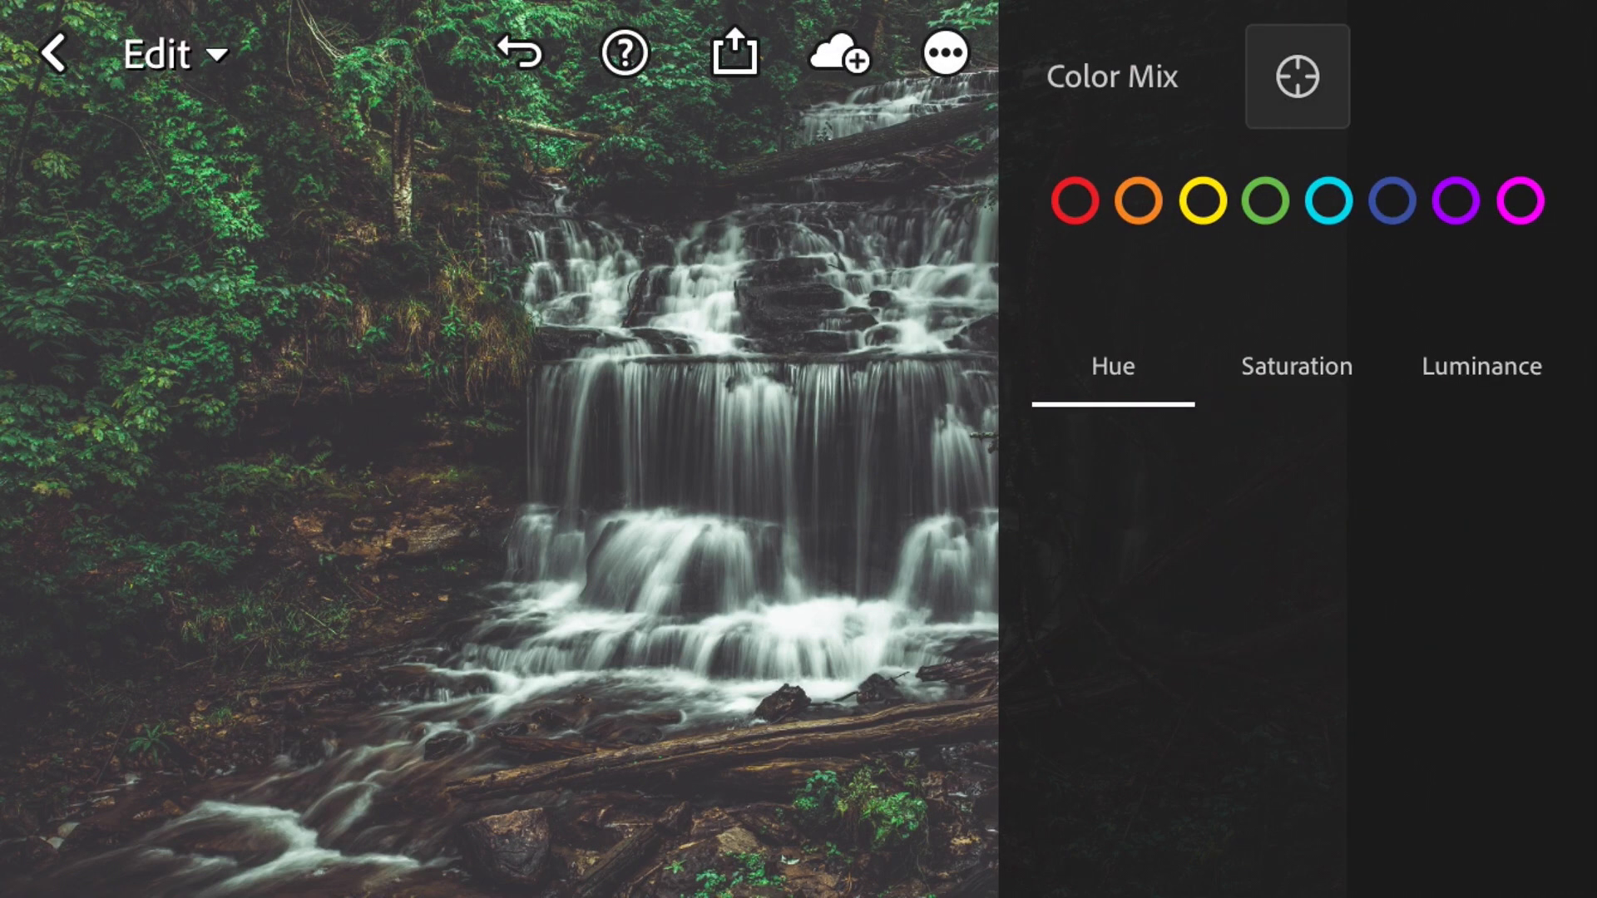
pyautogui.click(1295, 366)
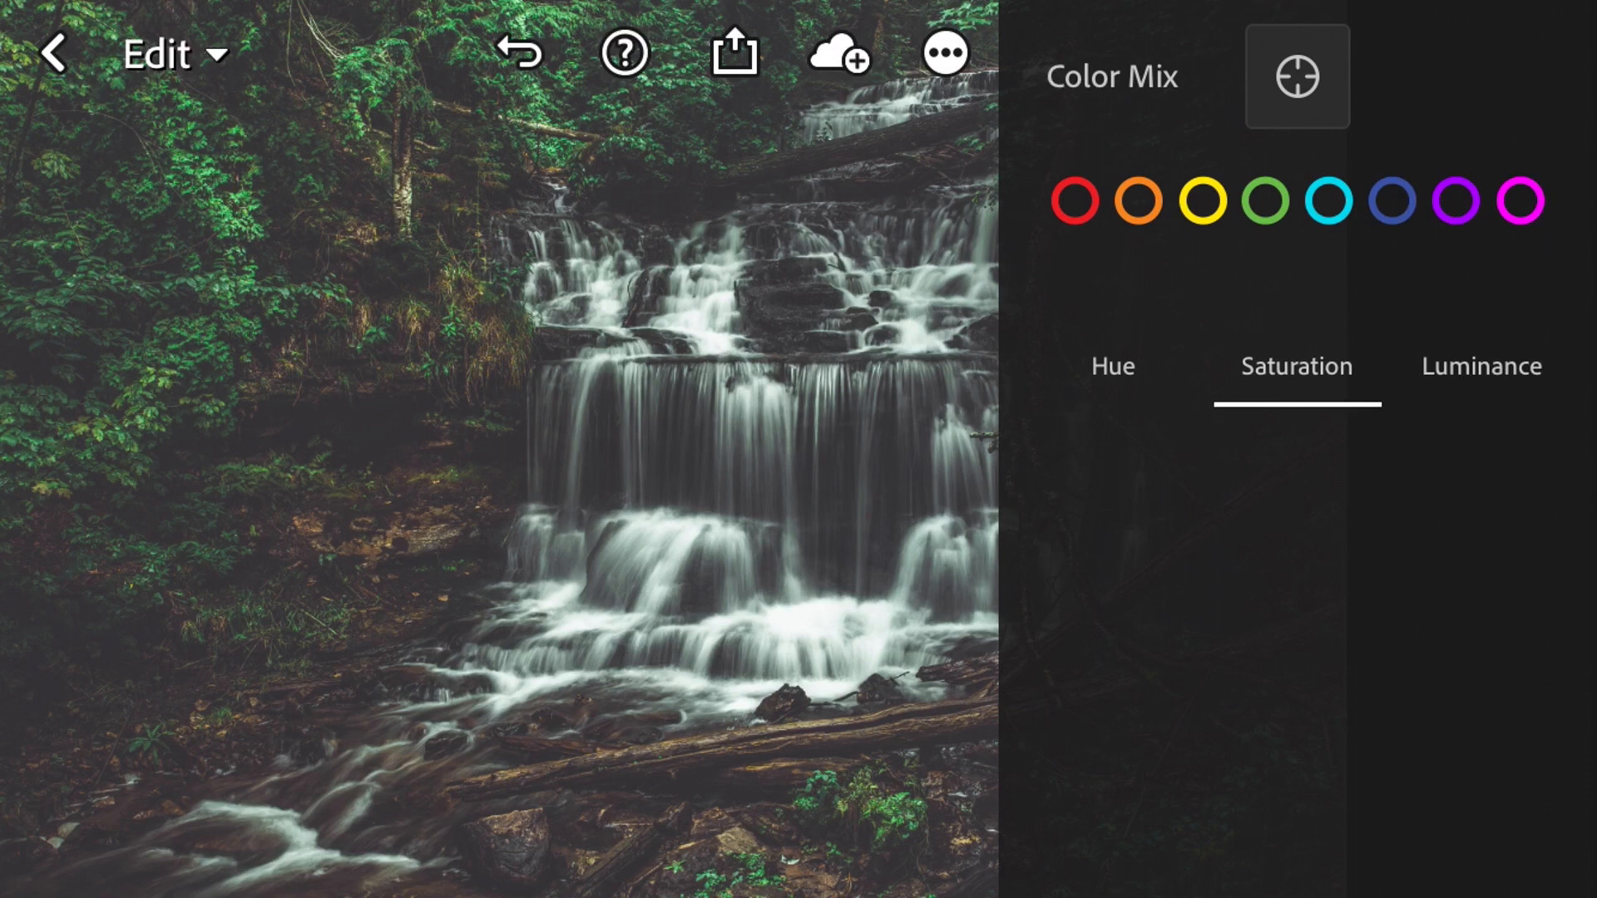
pyautogui.click(1296, 75)
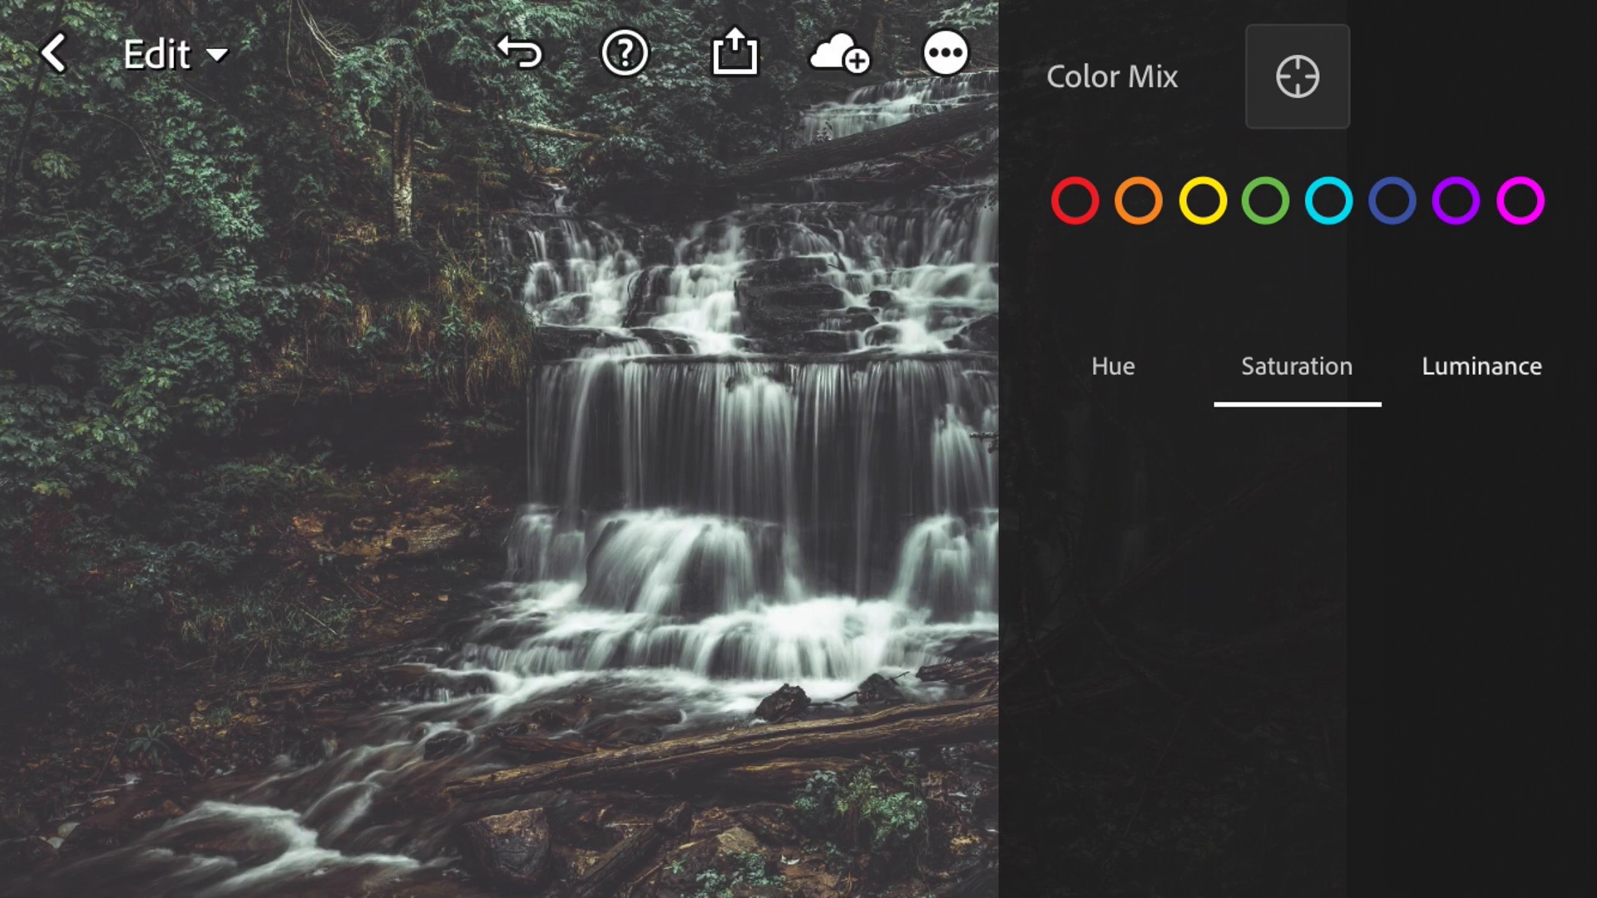
pyautogui.click(1481, 366)
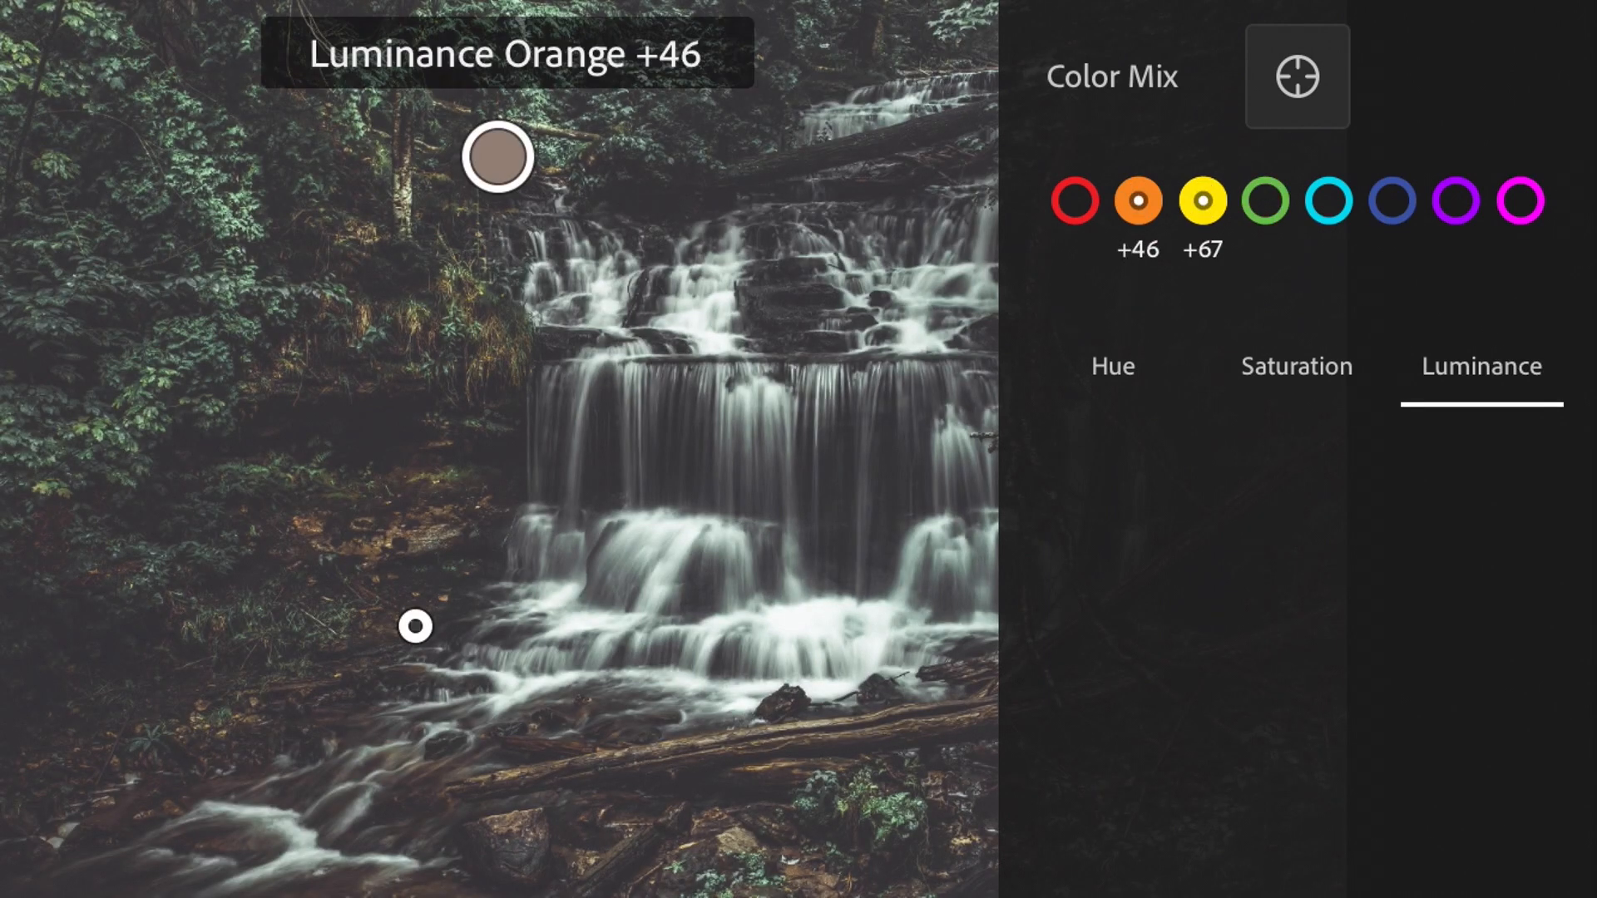
pyautogui.click(1073, 200)
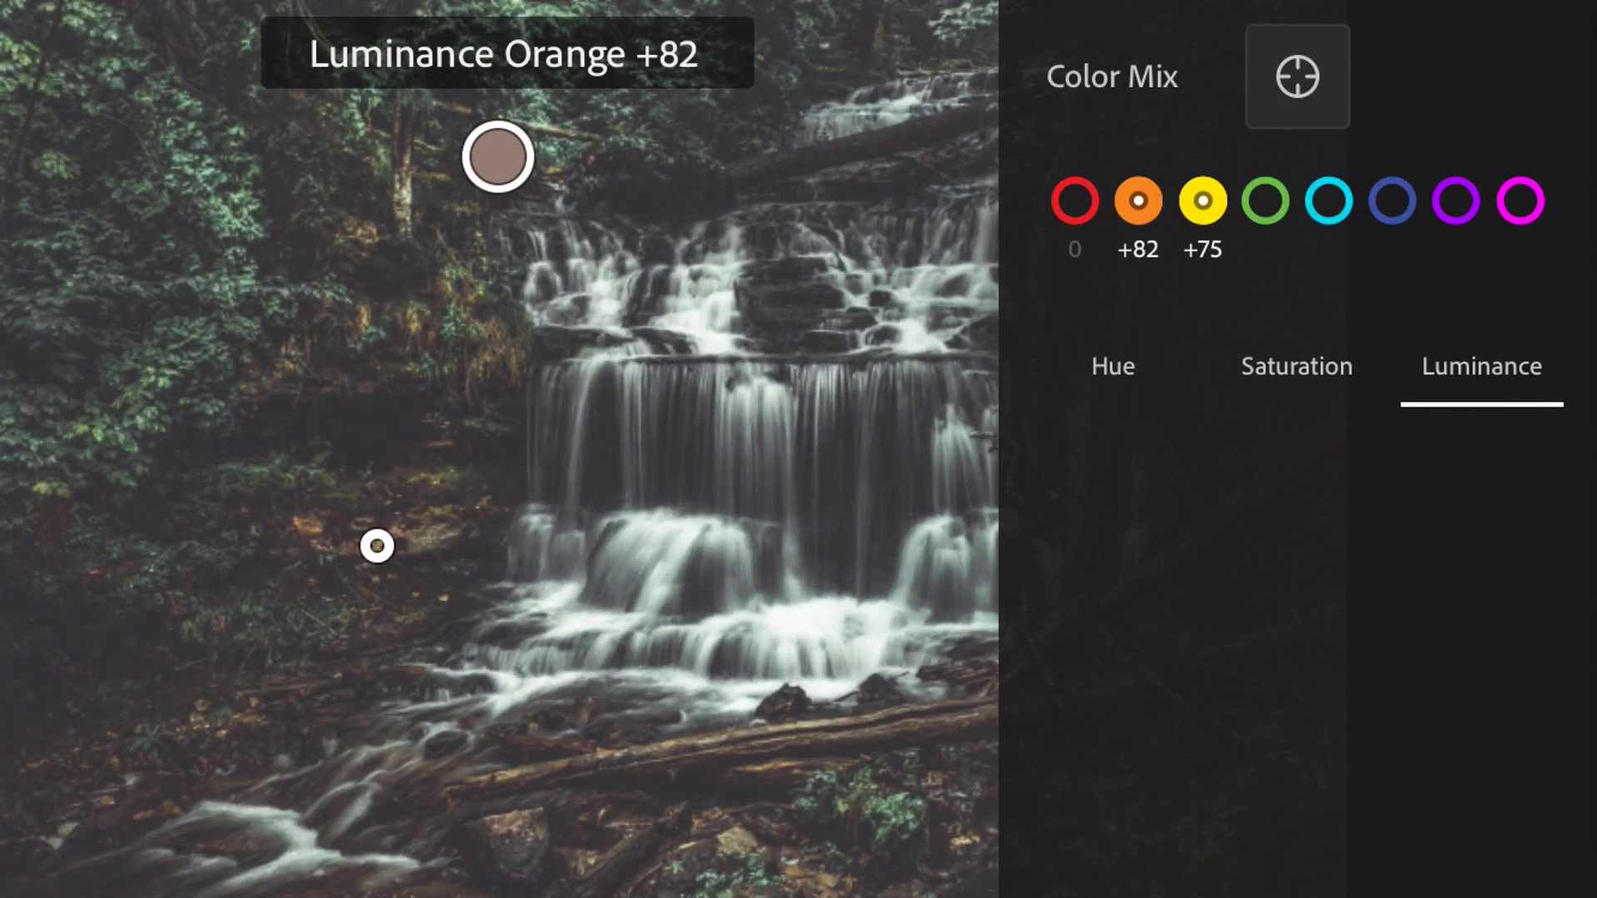
pyautogui.click(1296, 366)
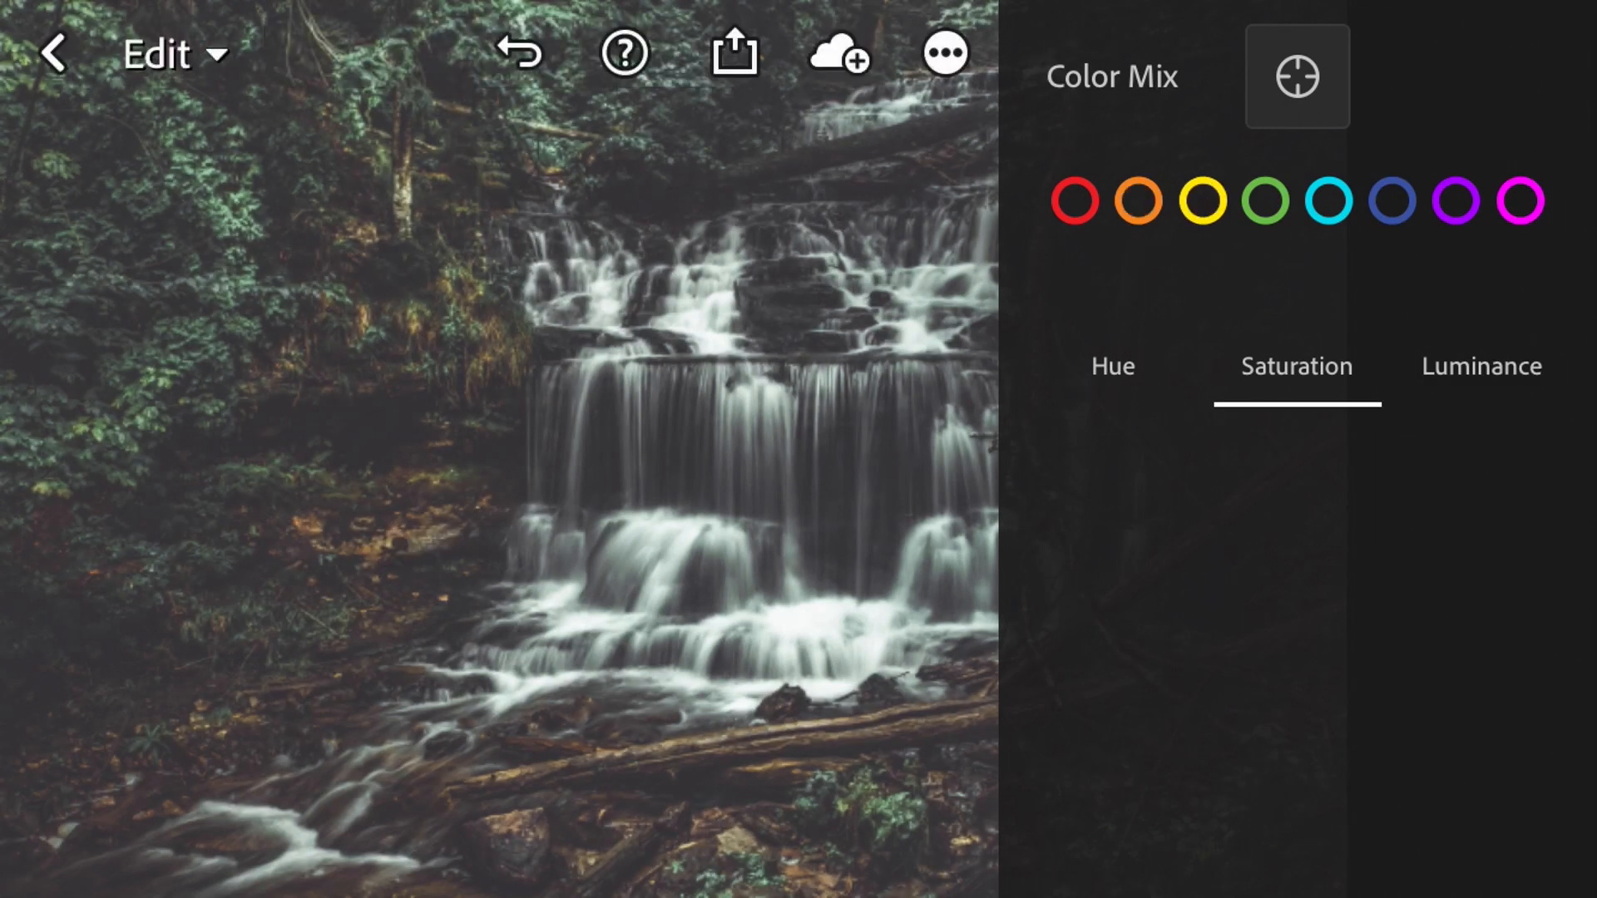
pyautogui.click(1069, 202)
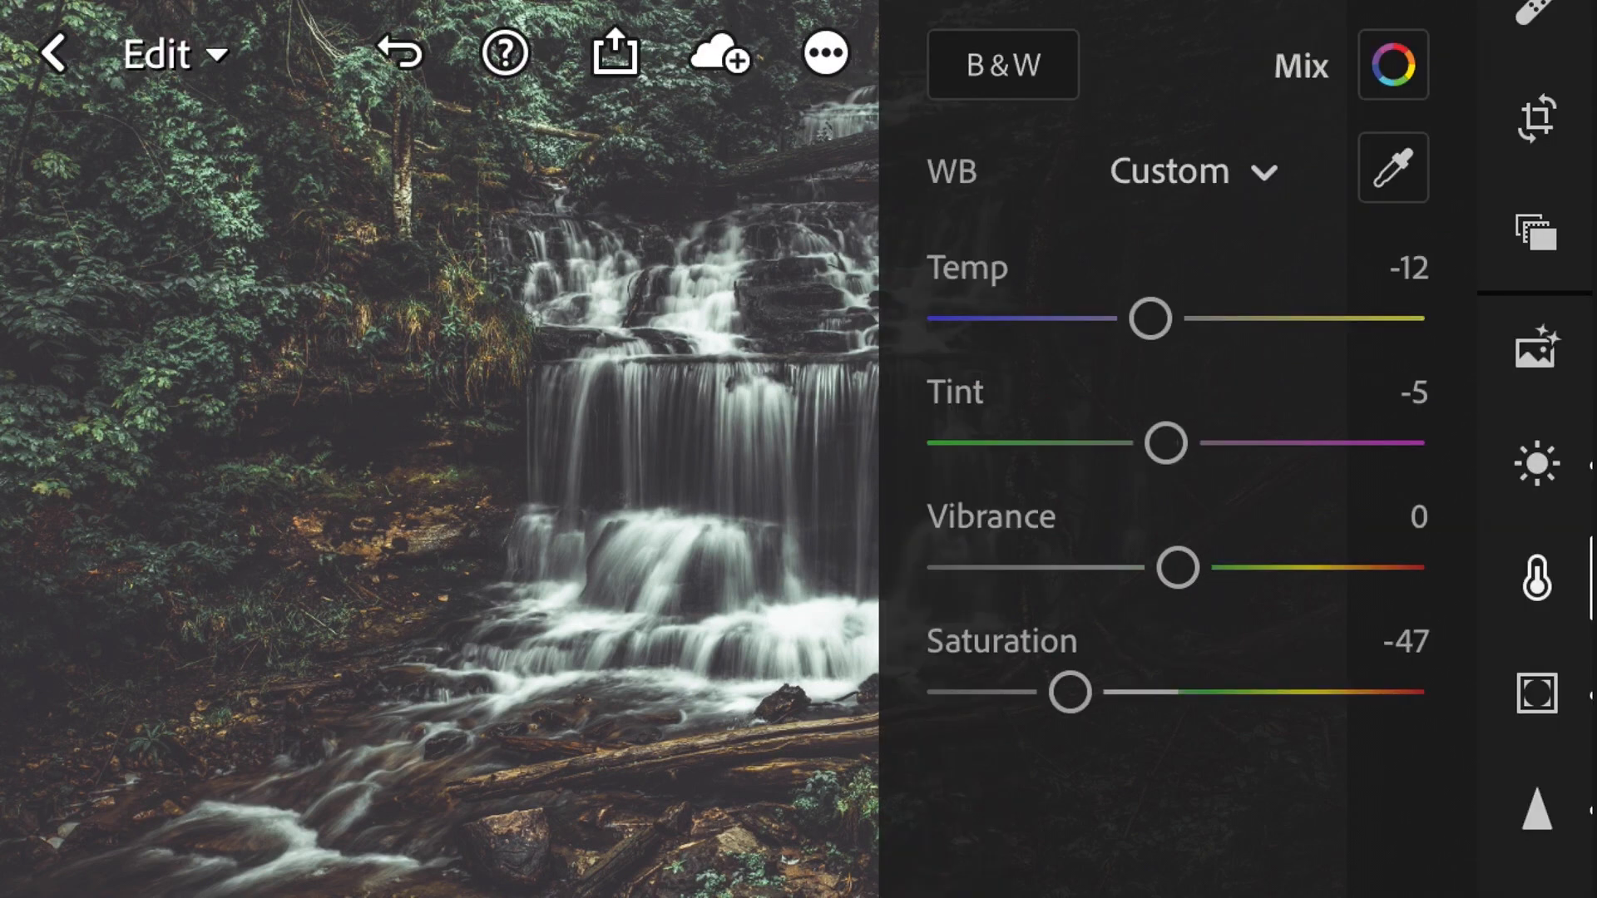
# Step: Leave the Lightroom edit and land on the Run N Gun photography tips home page in Safari
pyautogui.click(1535, 464)
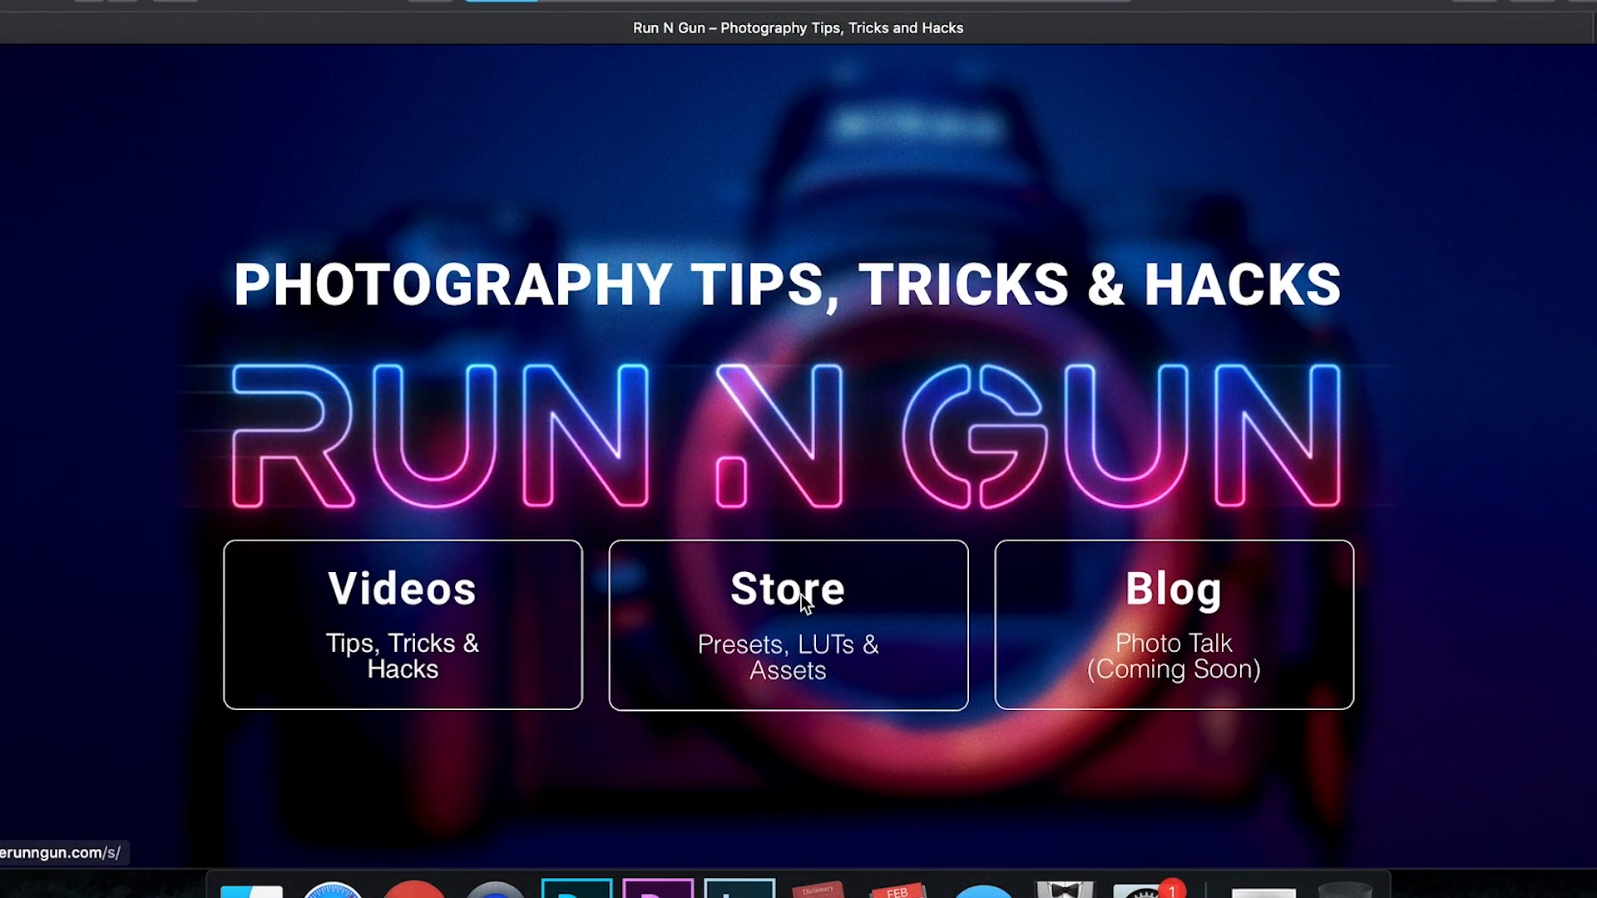
# Step: Browse the Run N Gun store's preset and LUT products down to the Cinemagic LUT at $3.99
pyautogui.click(787, 624)
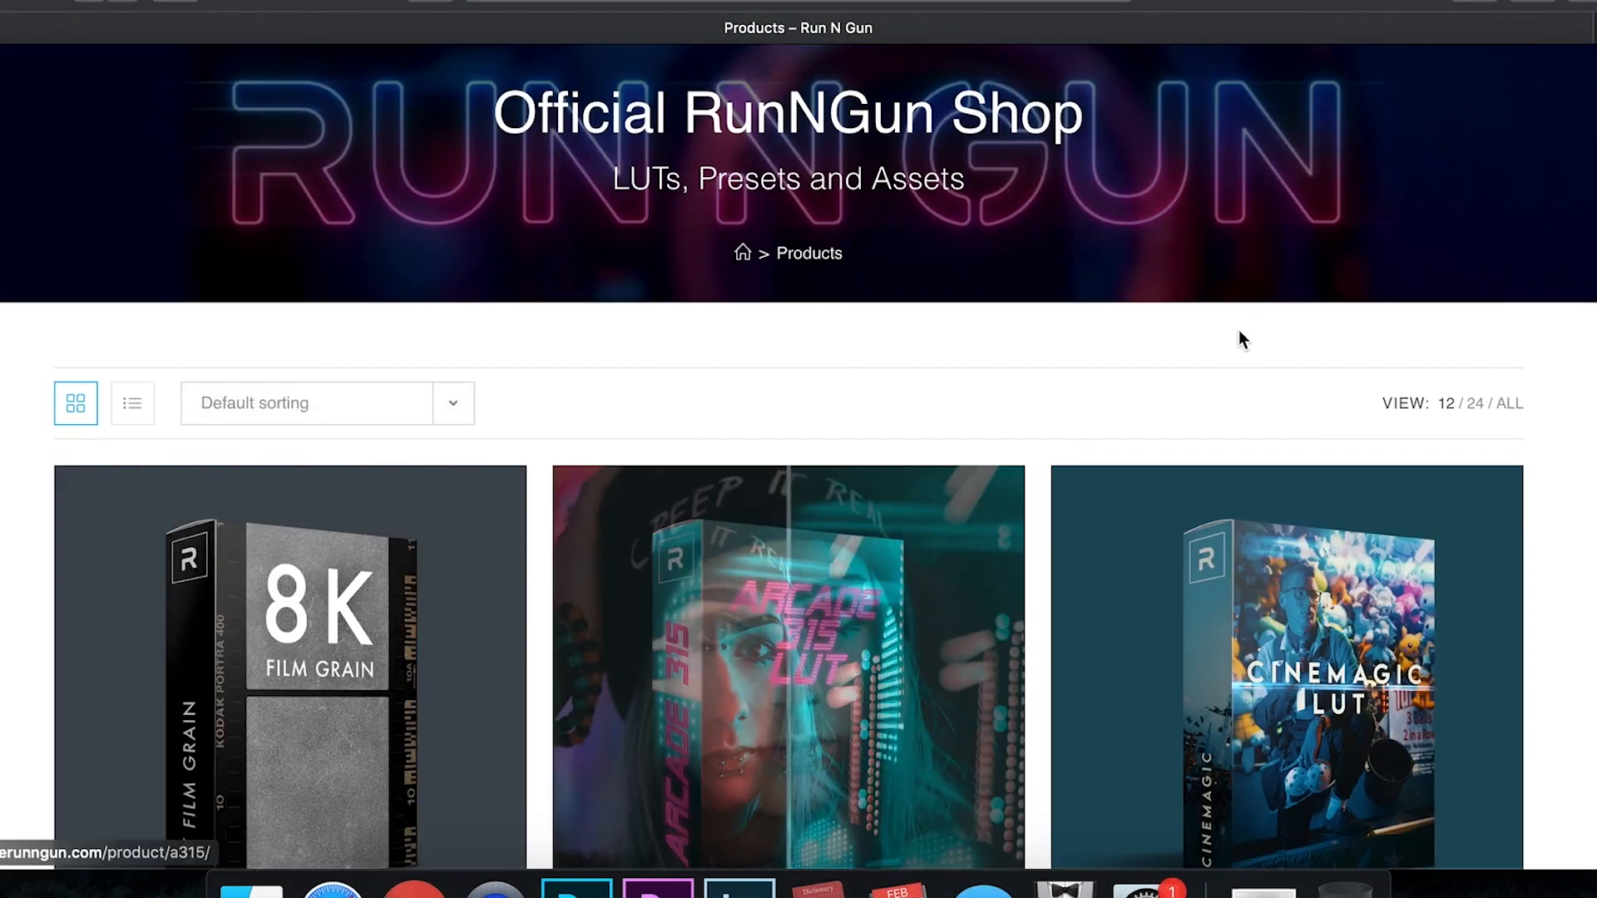
pyautogui.scroll(-3)
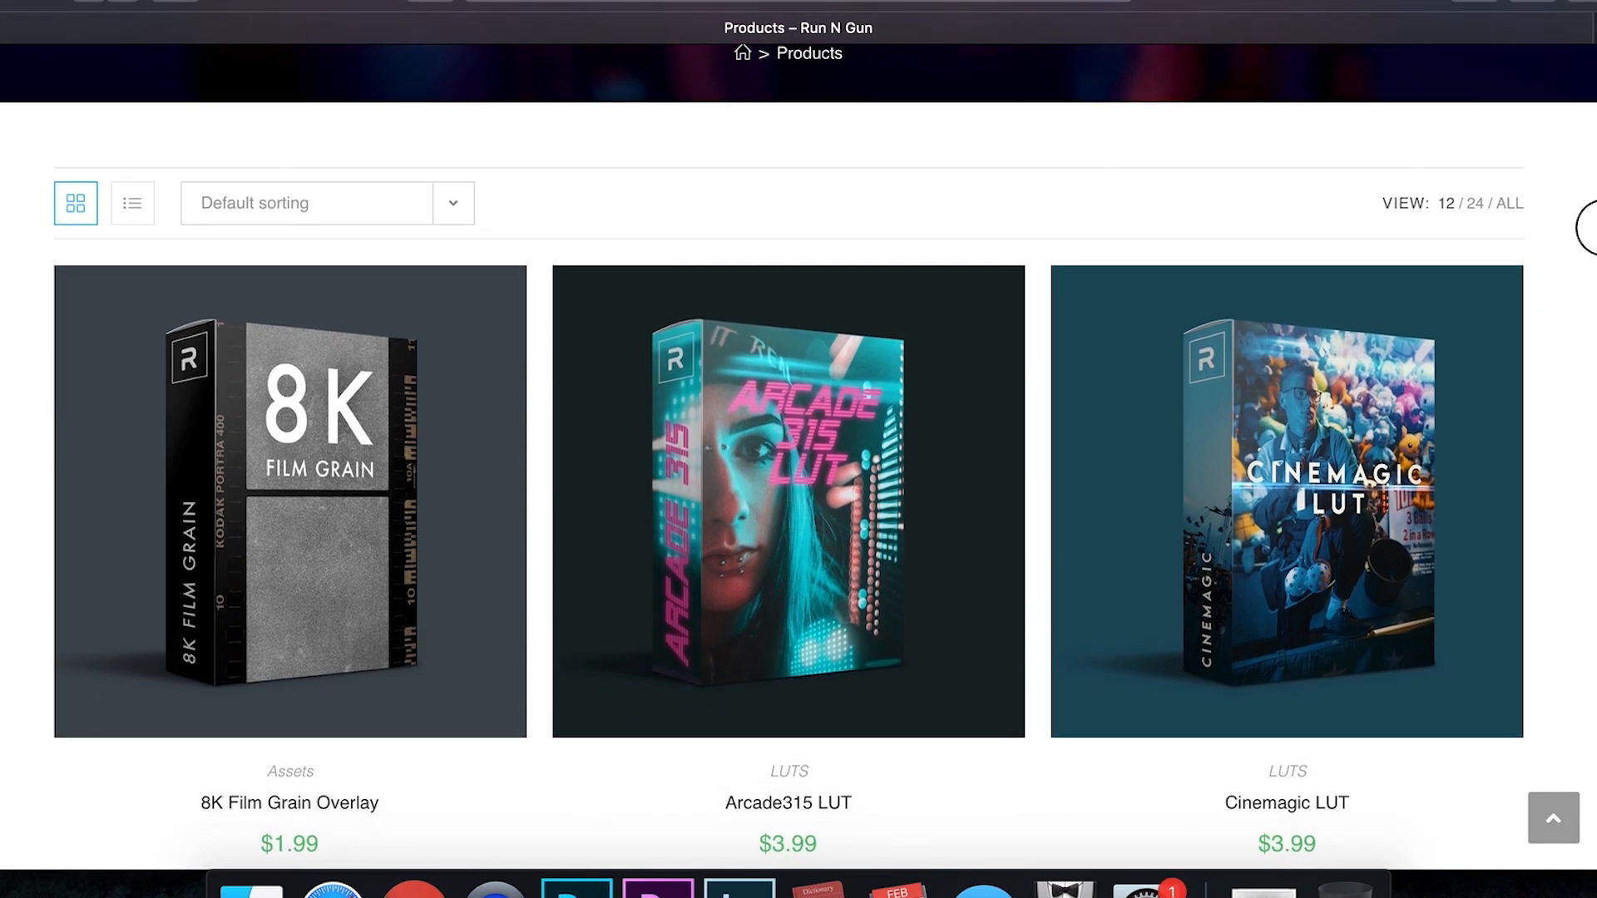
pyautogui.scroll(-3)
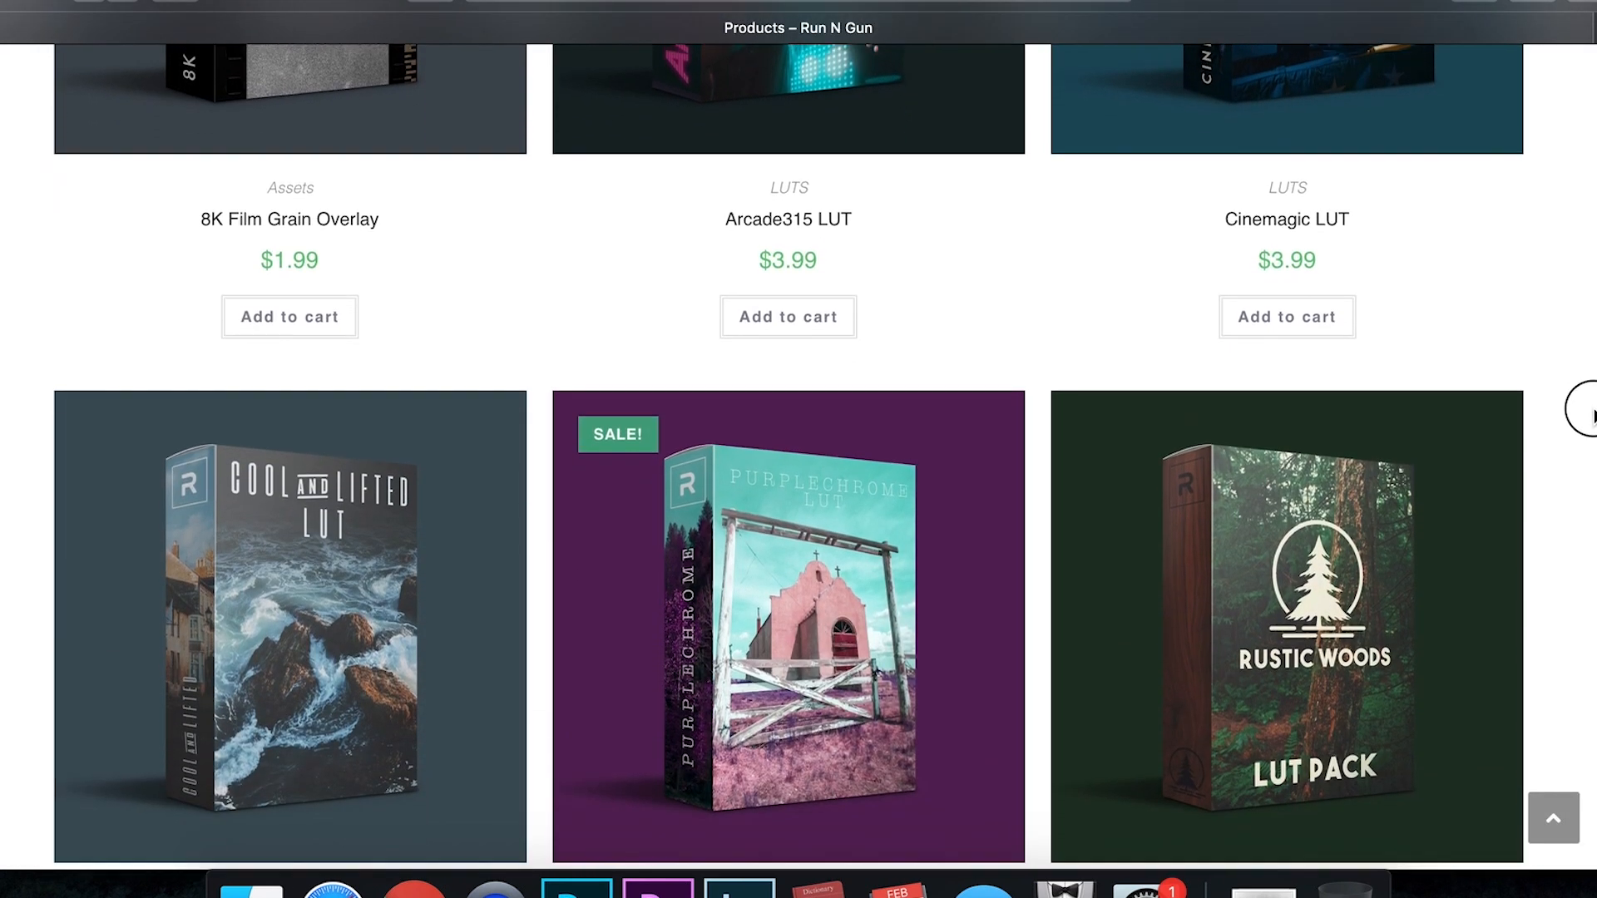
pyautogui.scroll(-3)
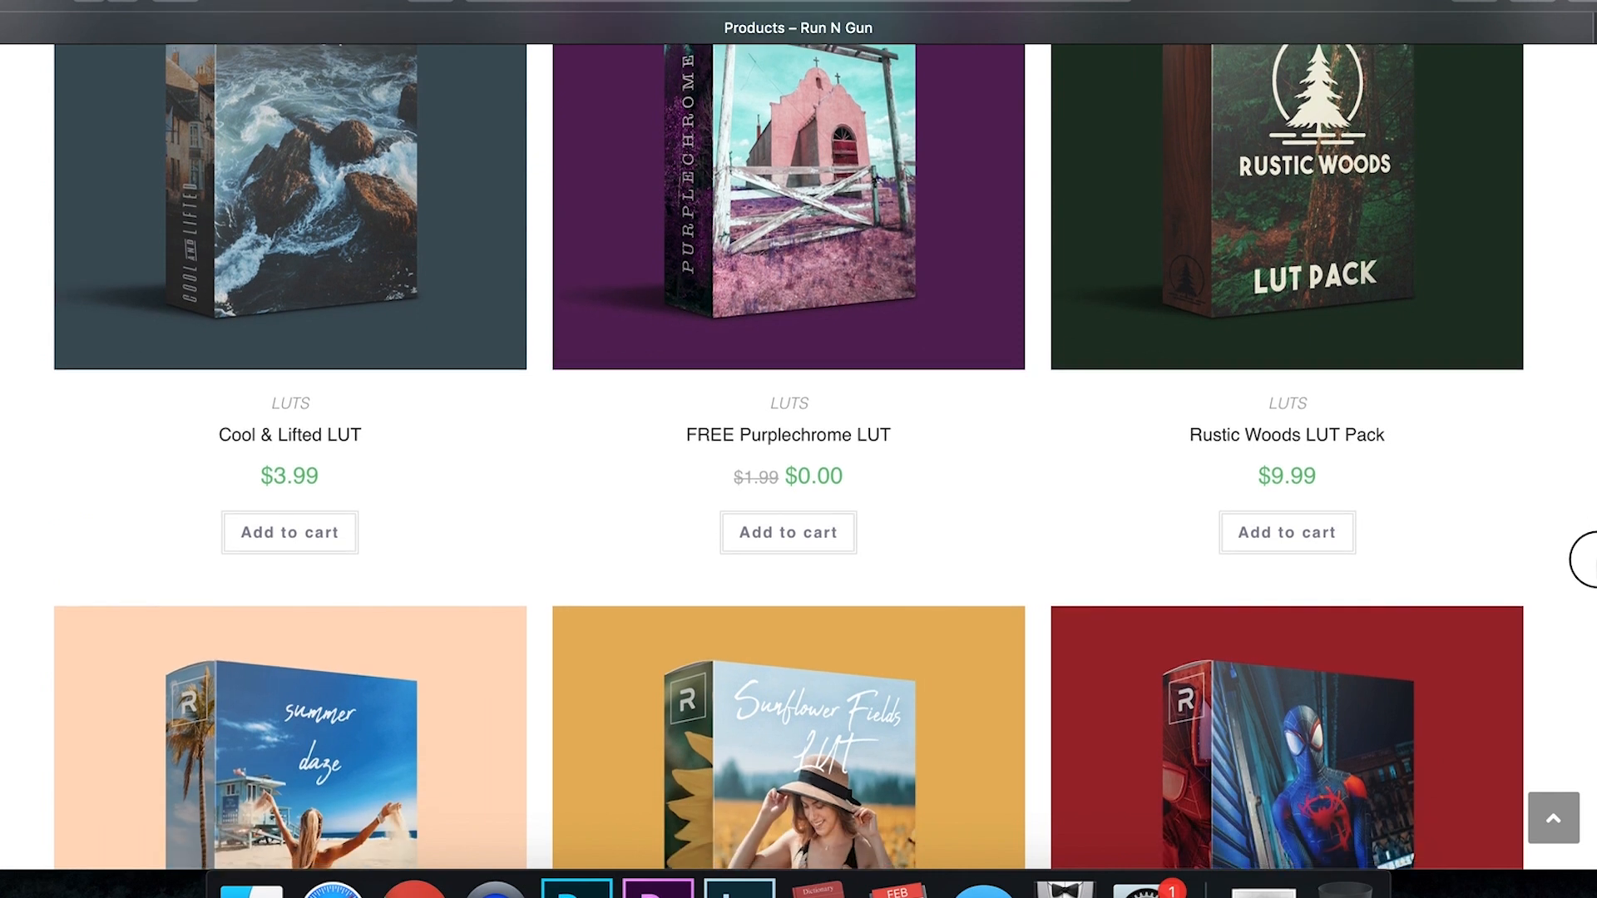
pyautogui.scroll(-3)
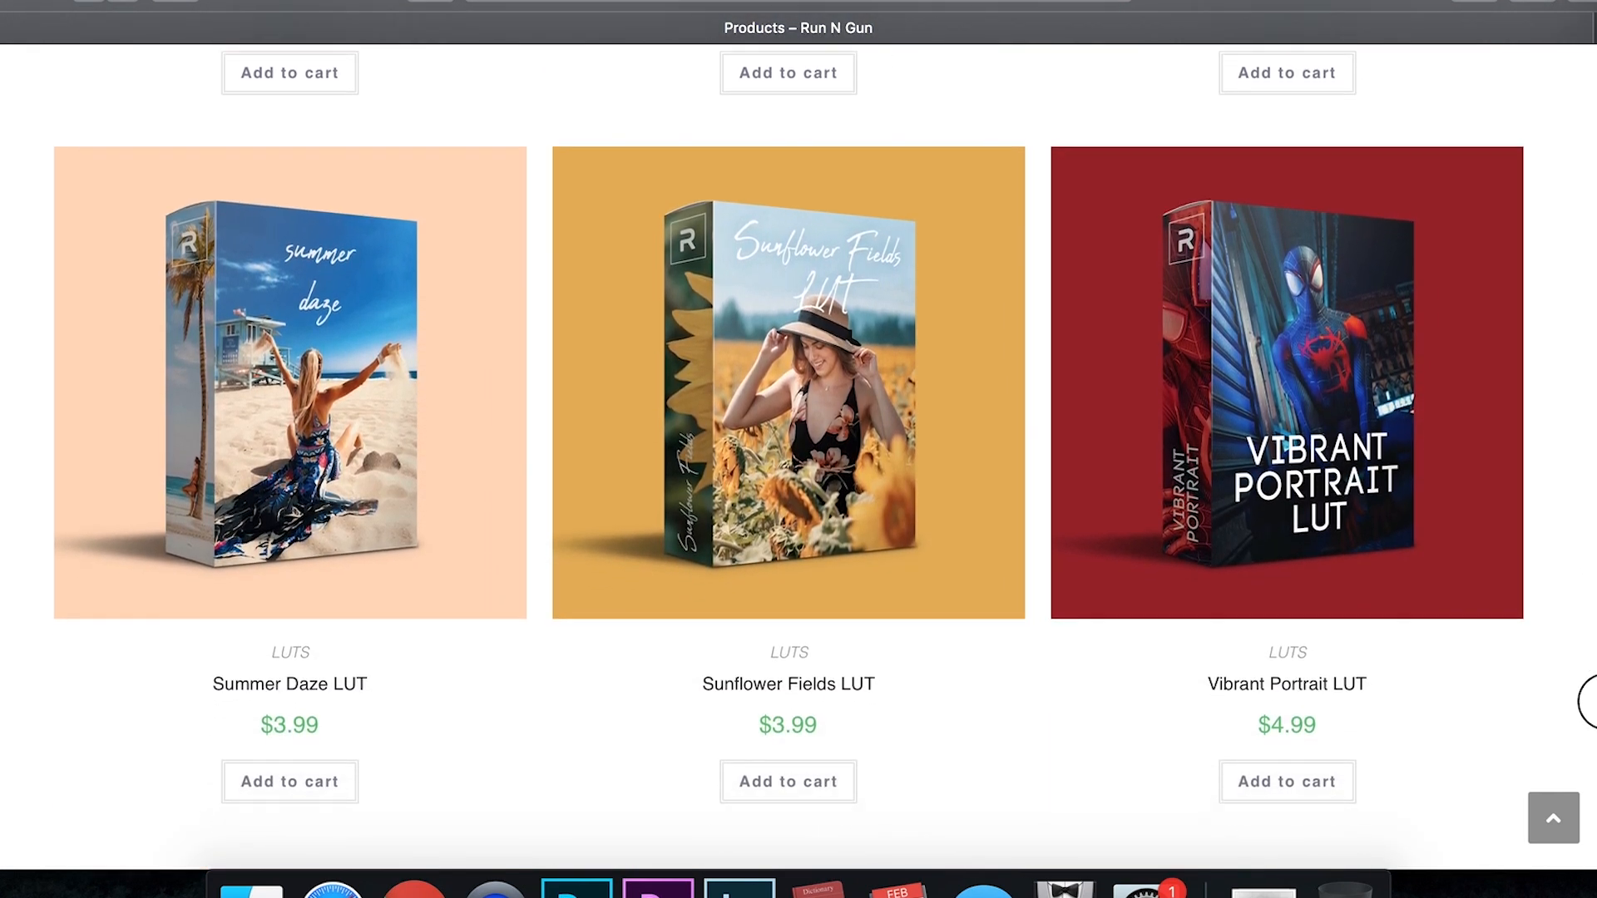
pyautogui.scroll(3)
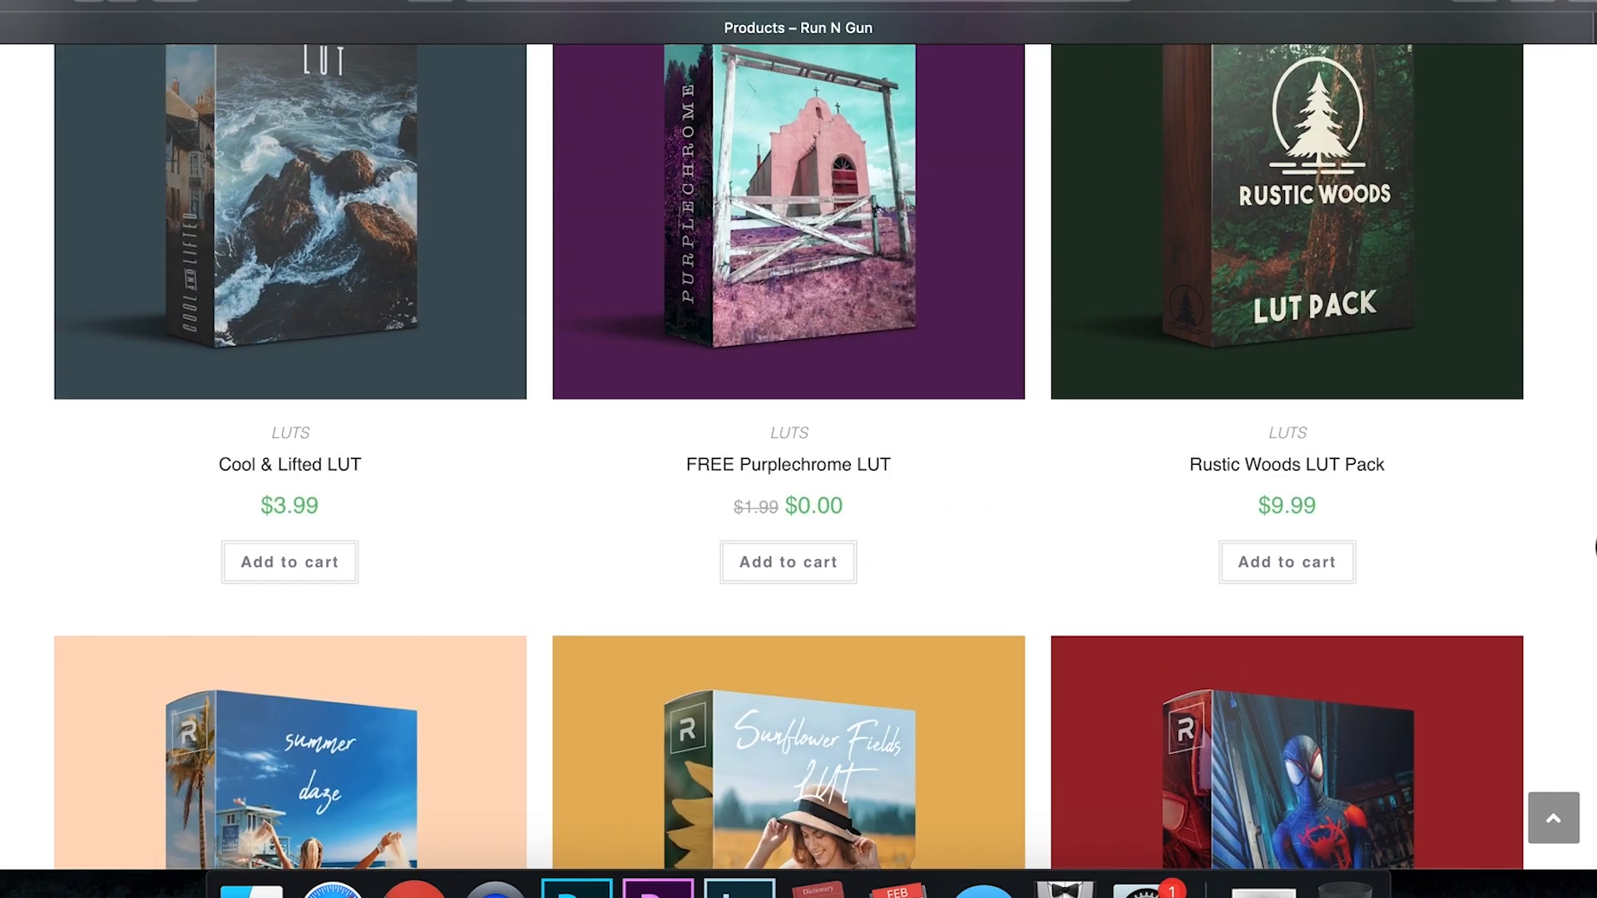
pyautogui.scroll(3)
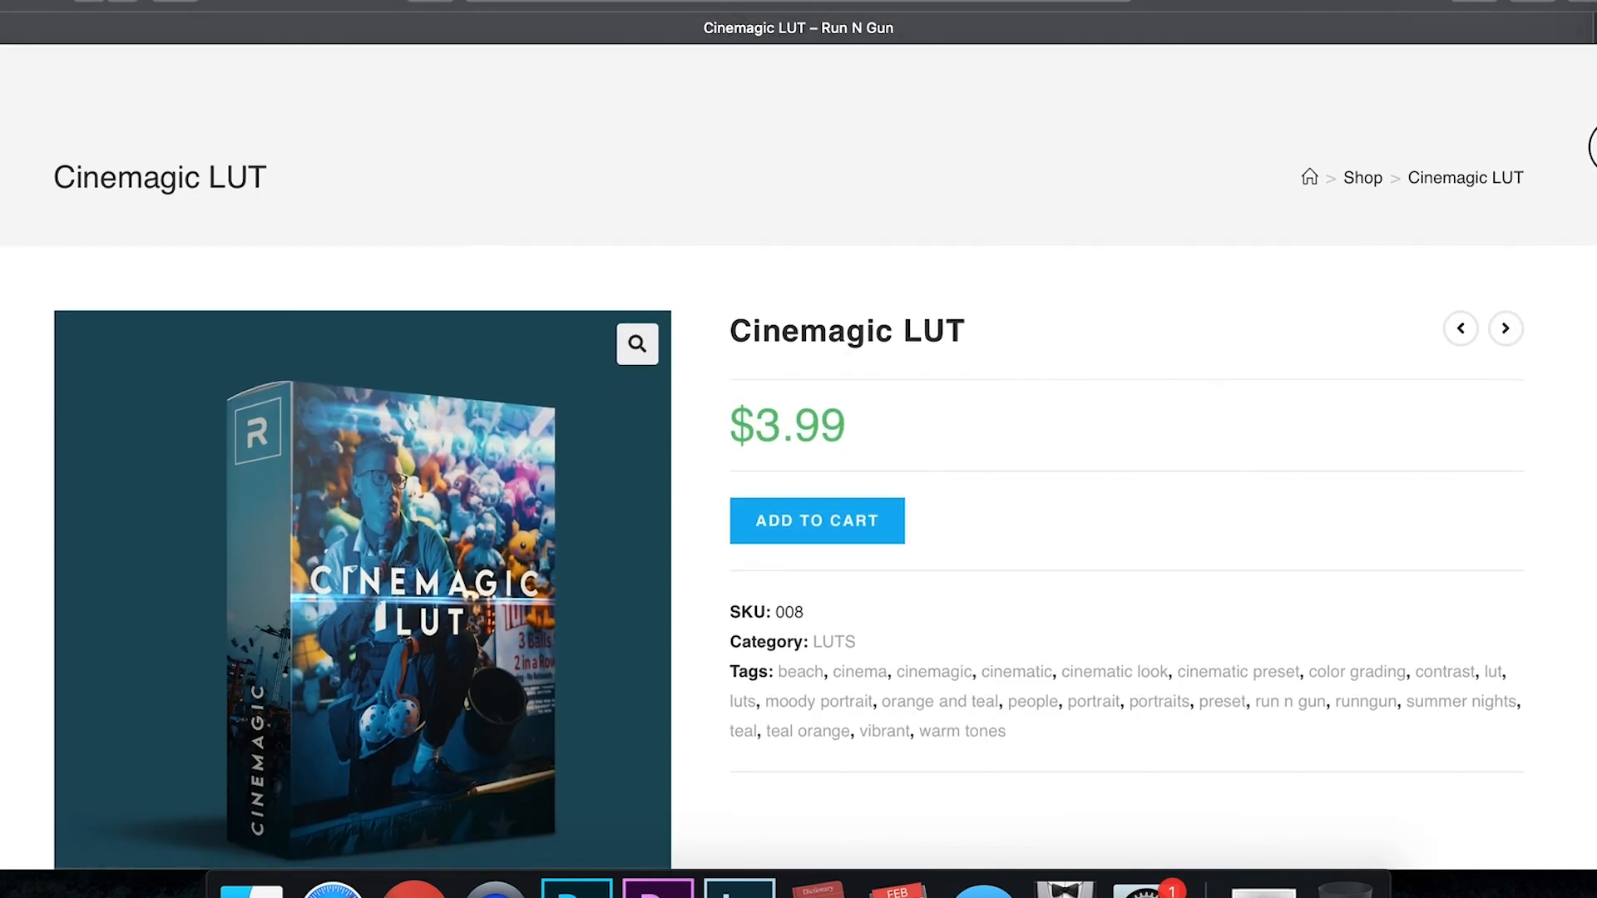
pyautogui.scroll(-3)
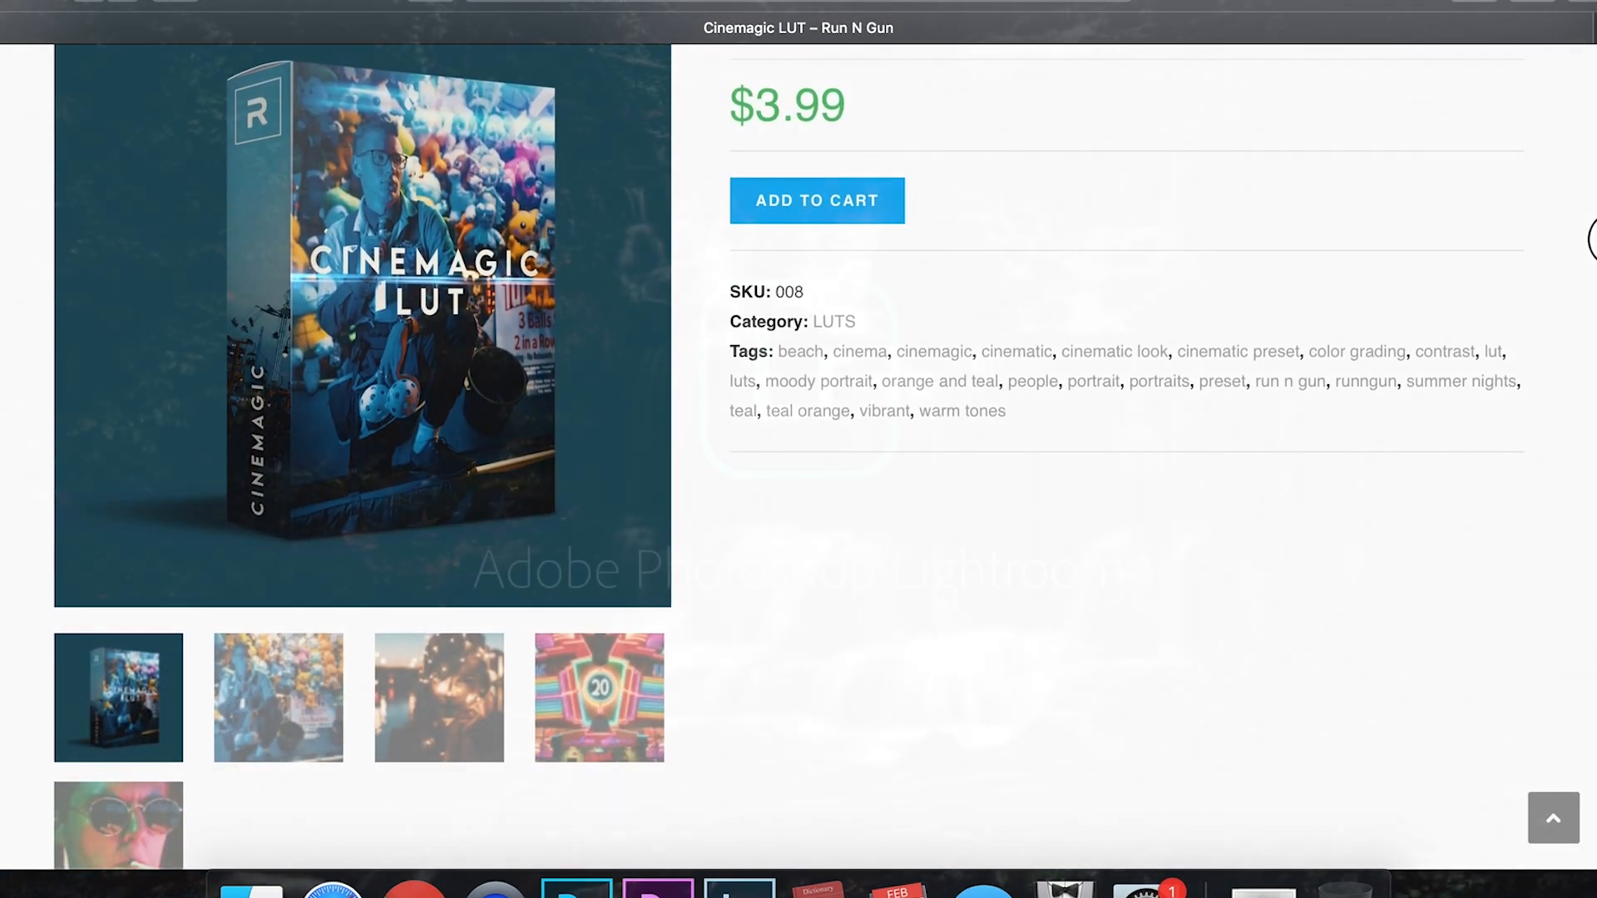